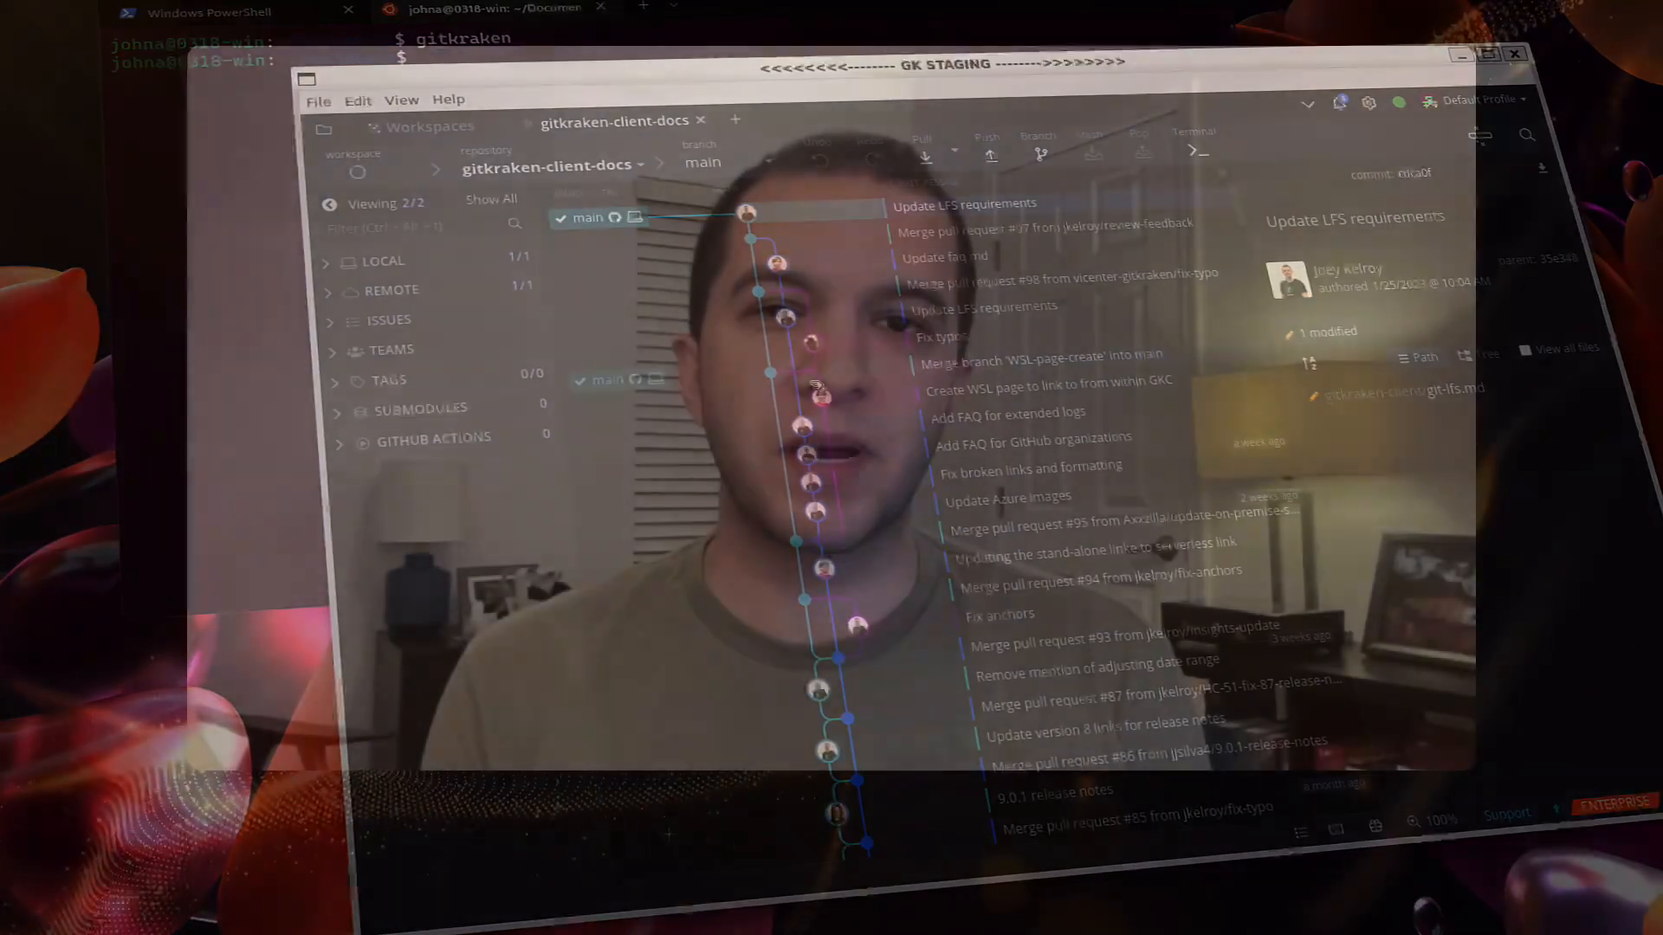
- Run gitkraken from the Ubuntu WSL terminal to open the docs repository
click(1512, 55)
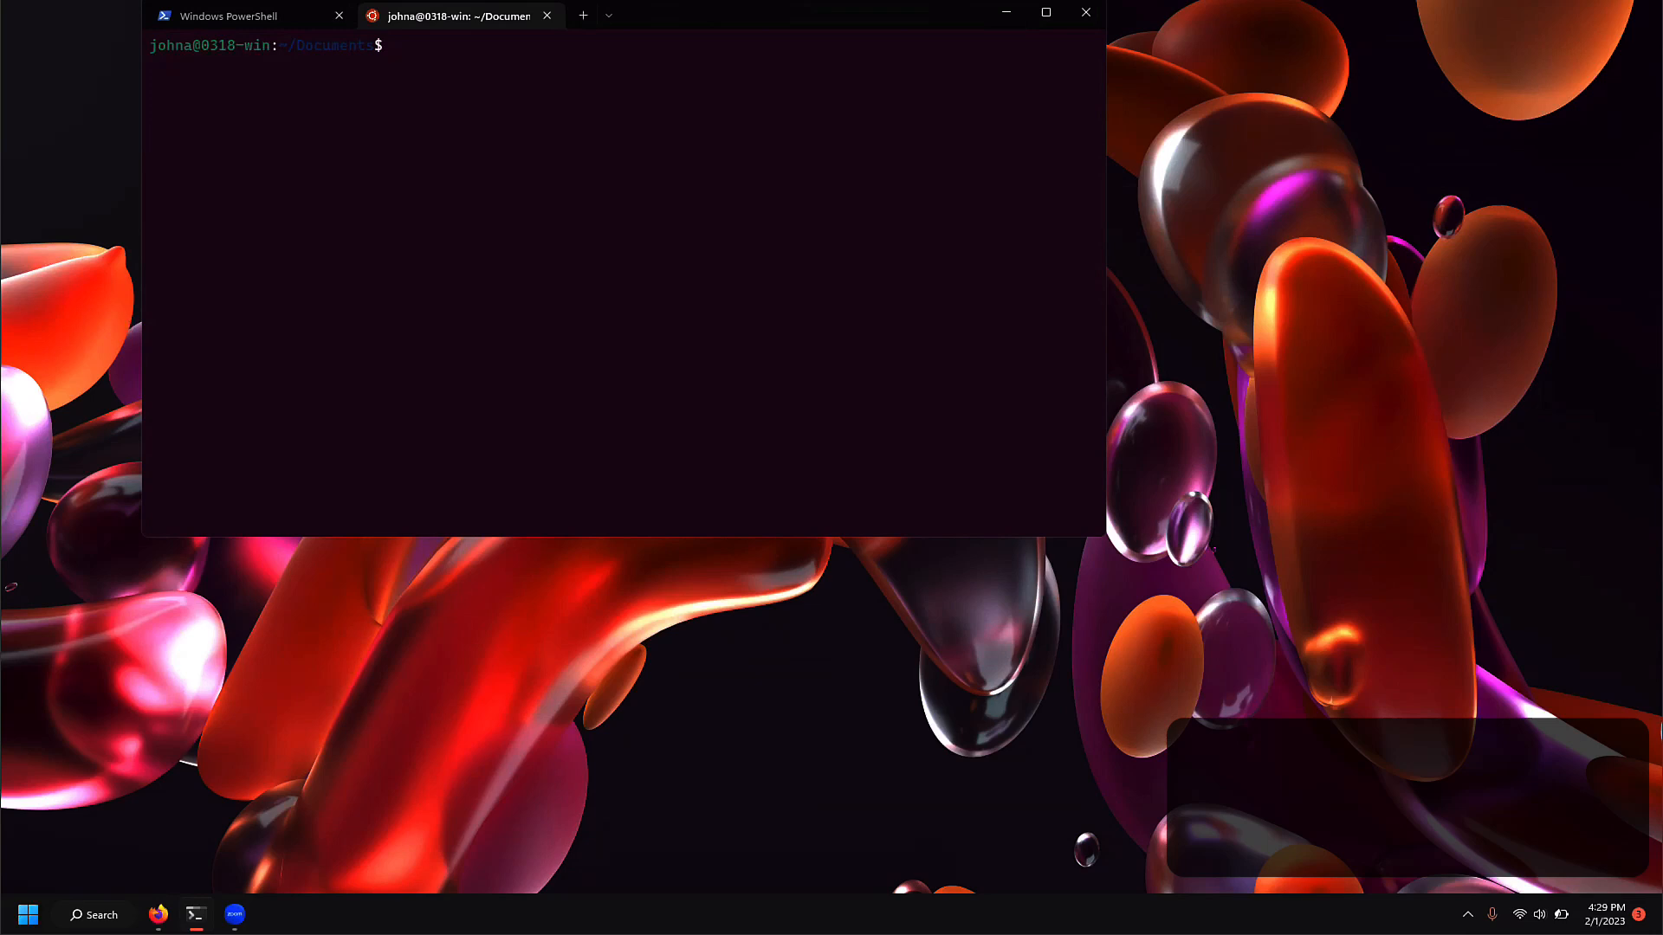
text(gitkraken)
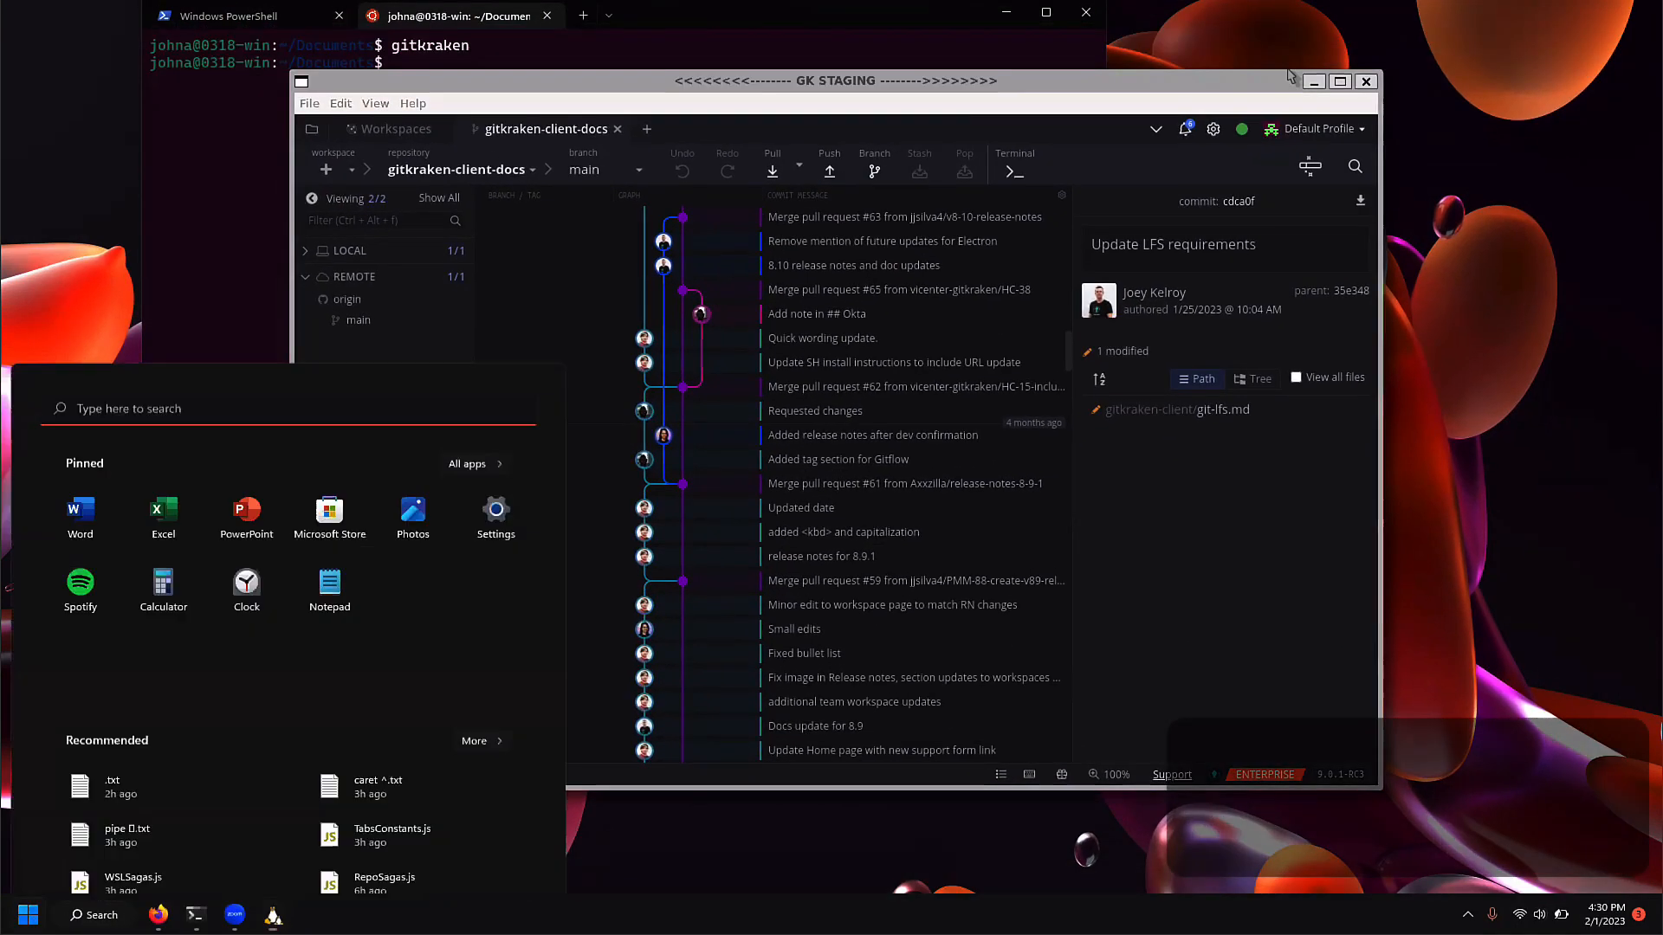
text(gitkrakden)
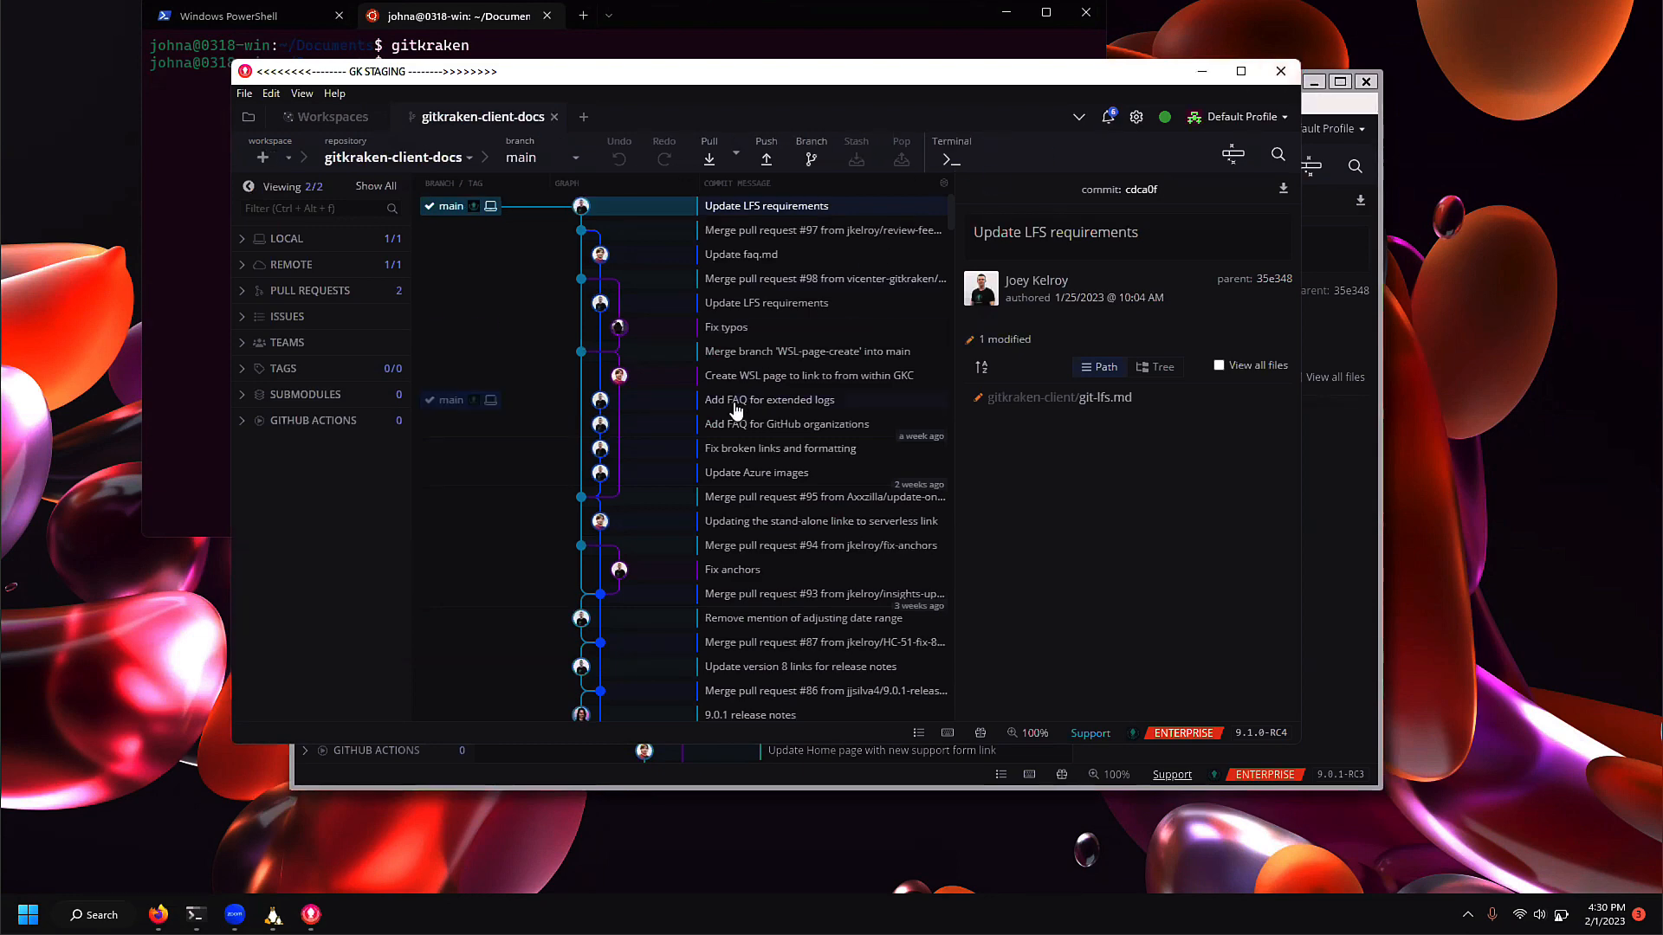
scroll(down, 3)
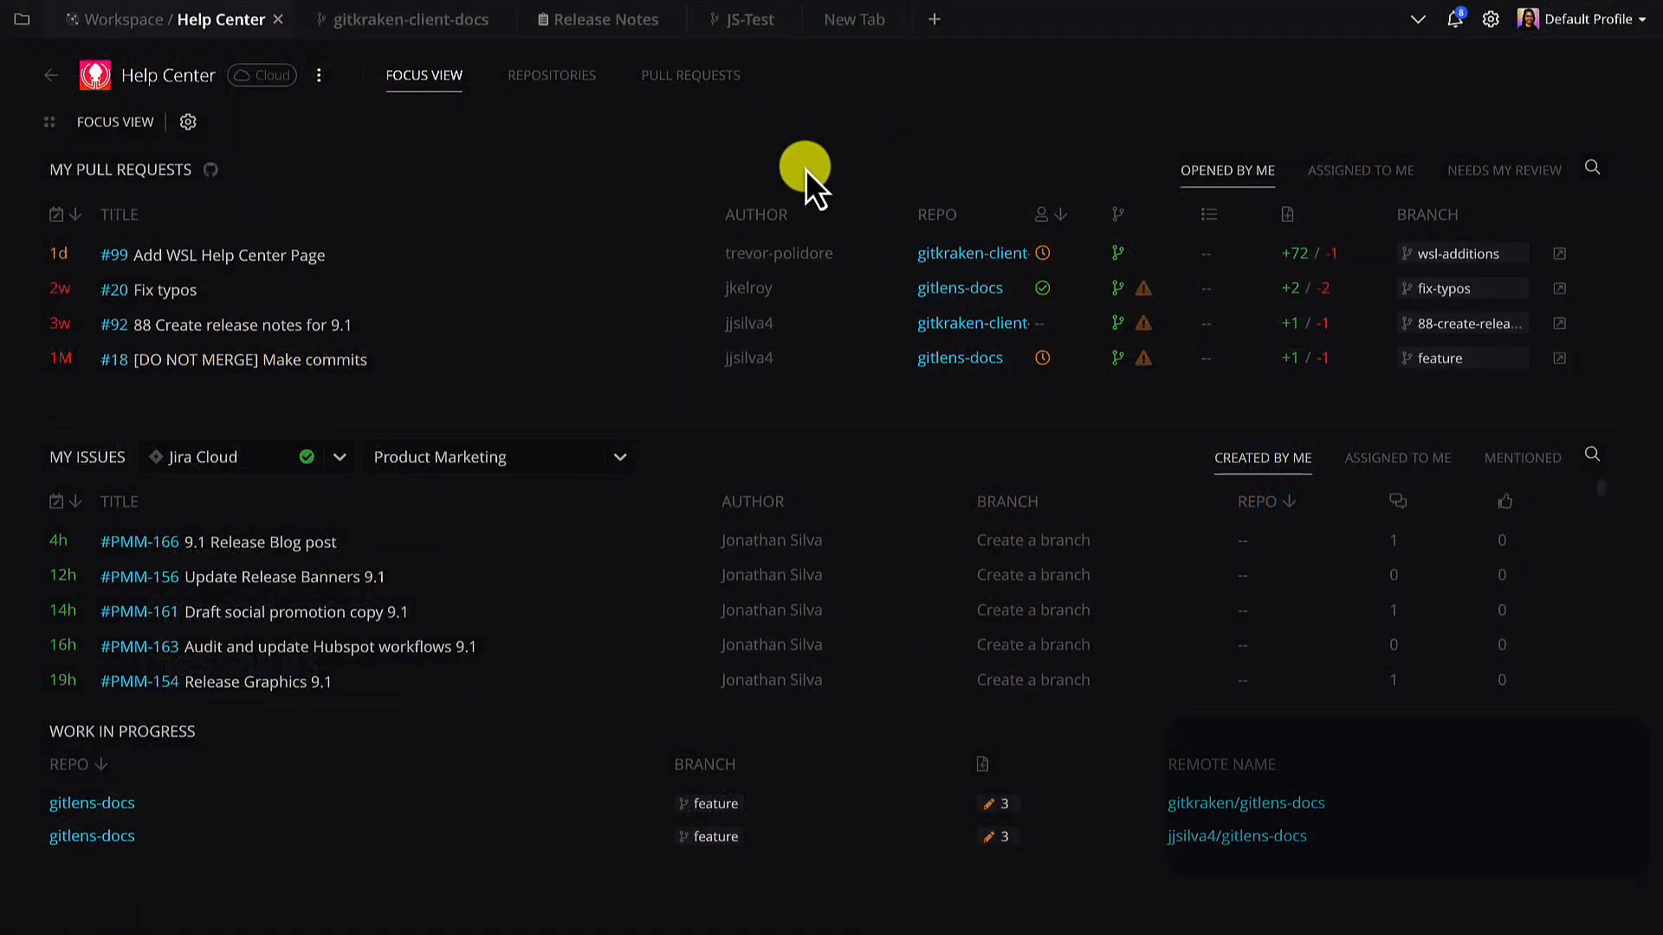
- Sort My Pull Requests by the AUTHOR column, then by REPO
click(756, 215)
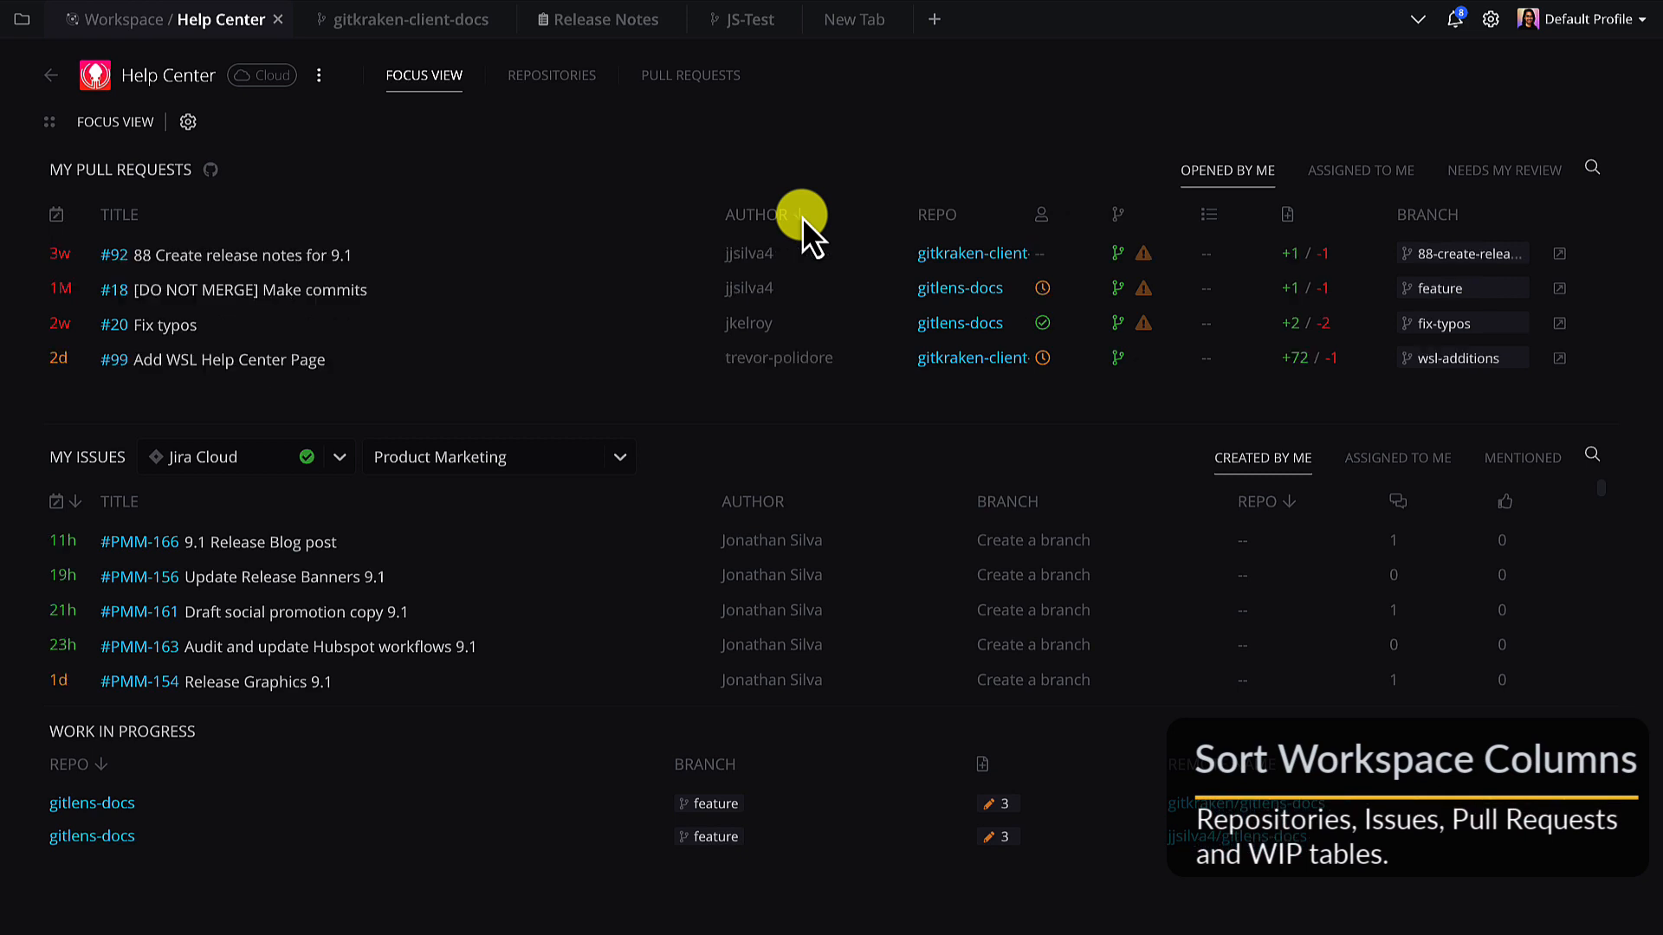
click(755, 214)
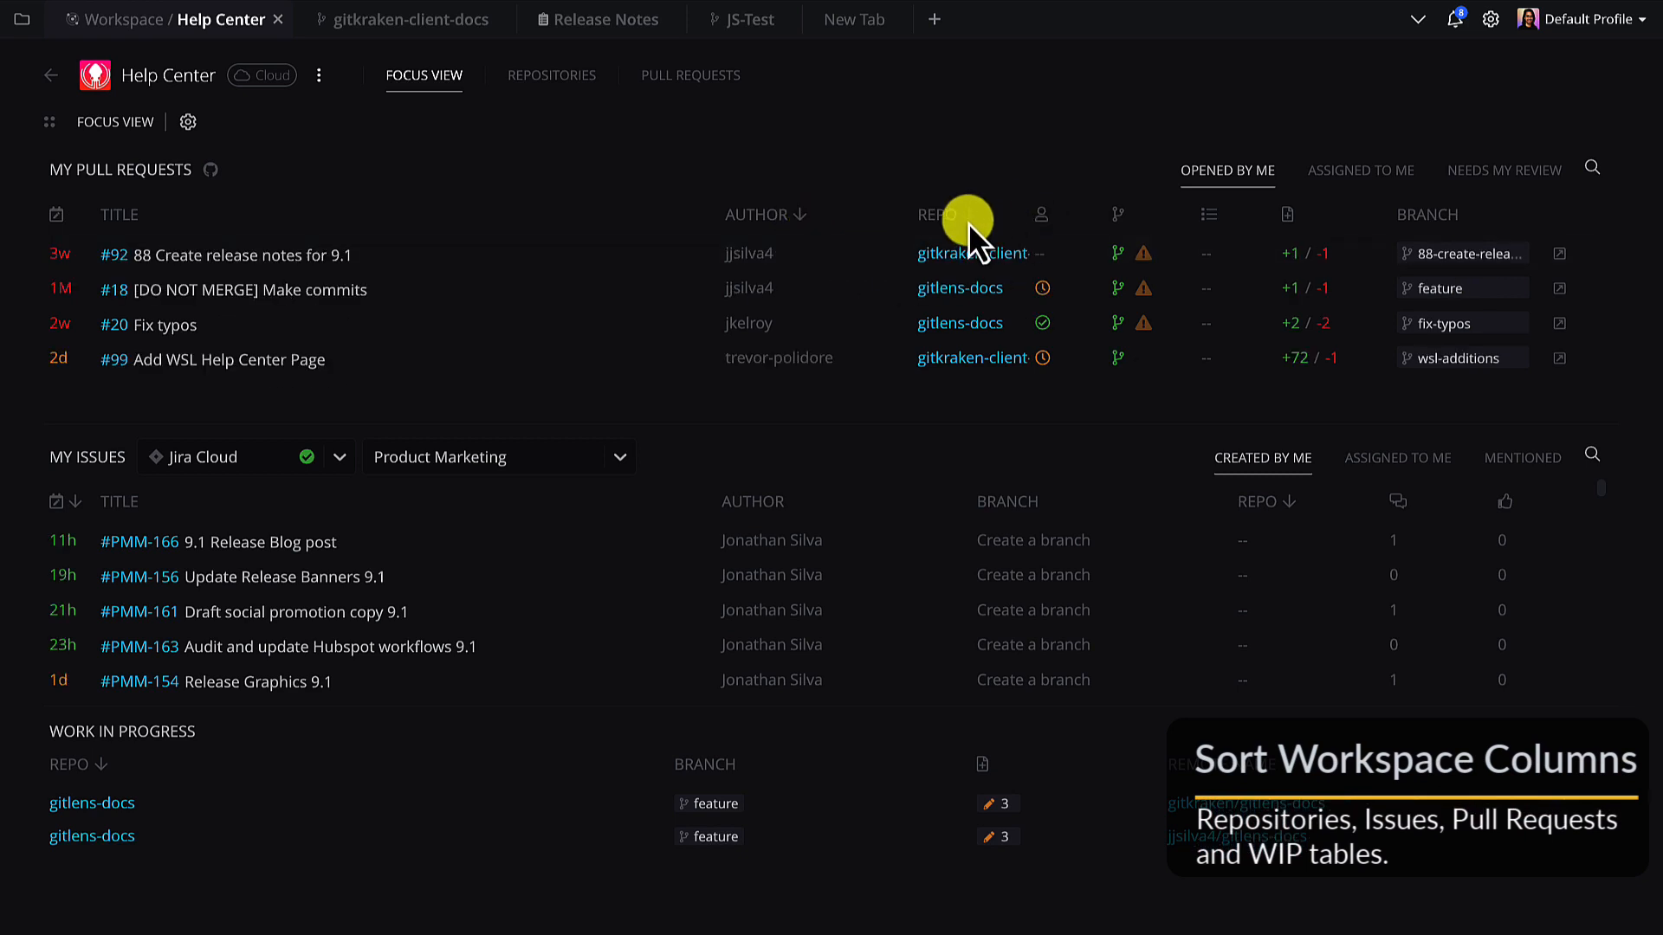
click(947, 215)
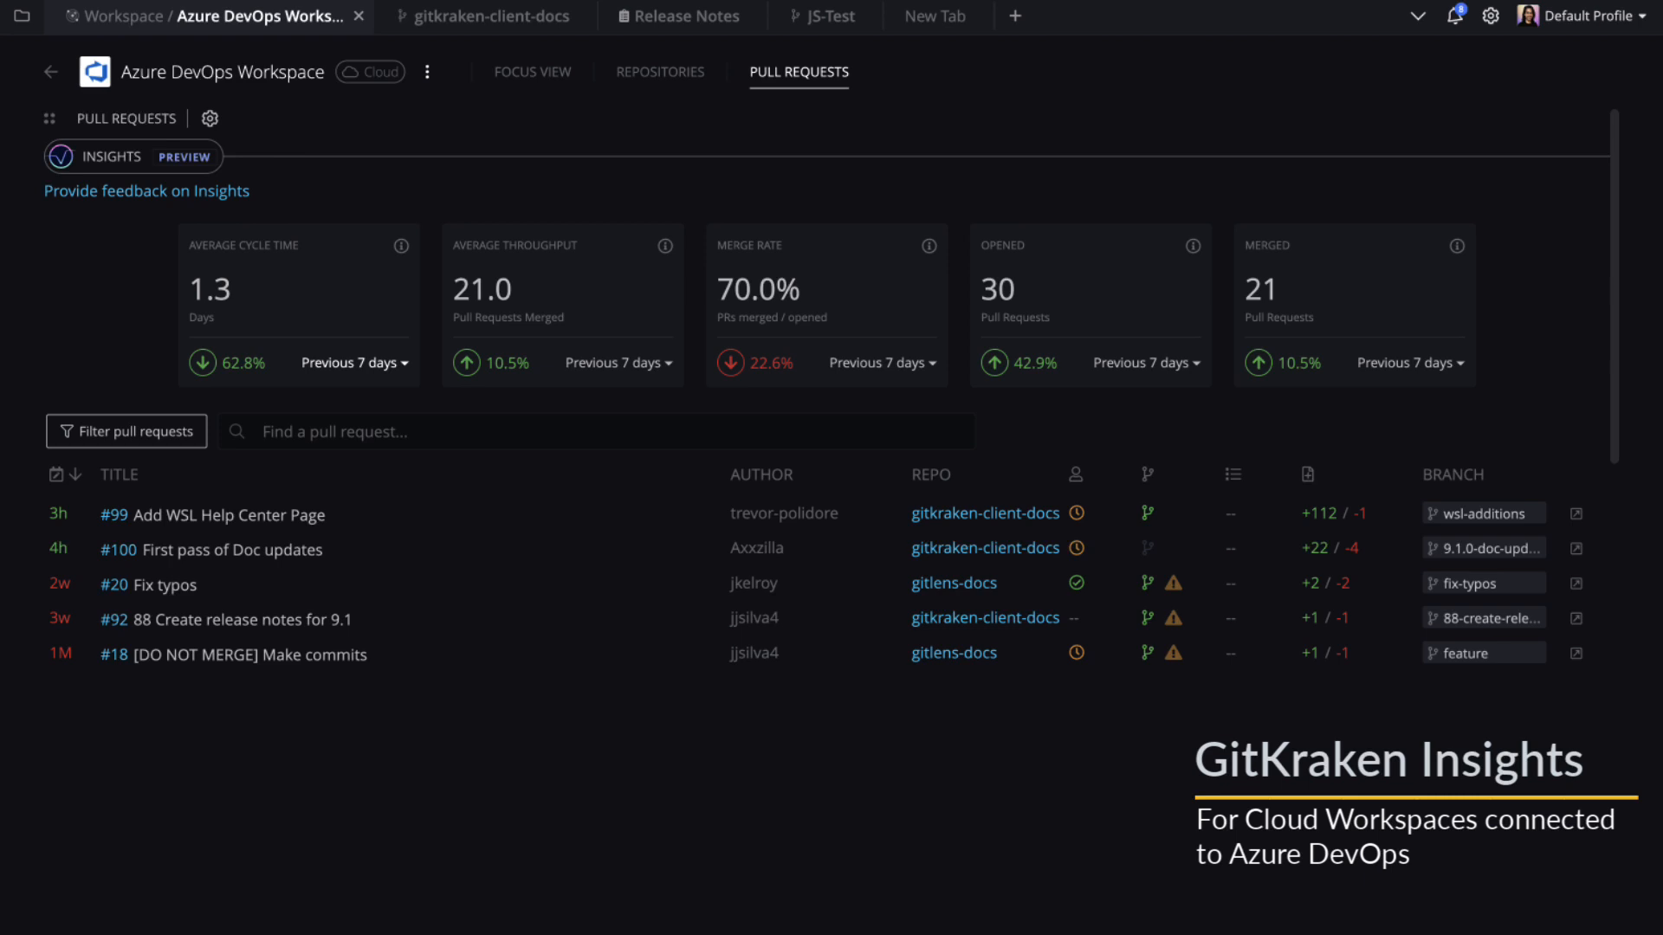
- Set average cycle time and merge rate metrics to Previous 14 days
click(349, 363)
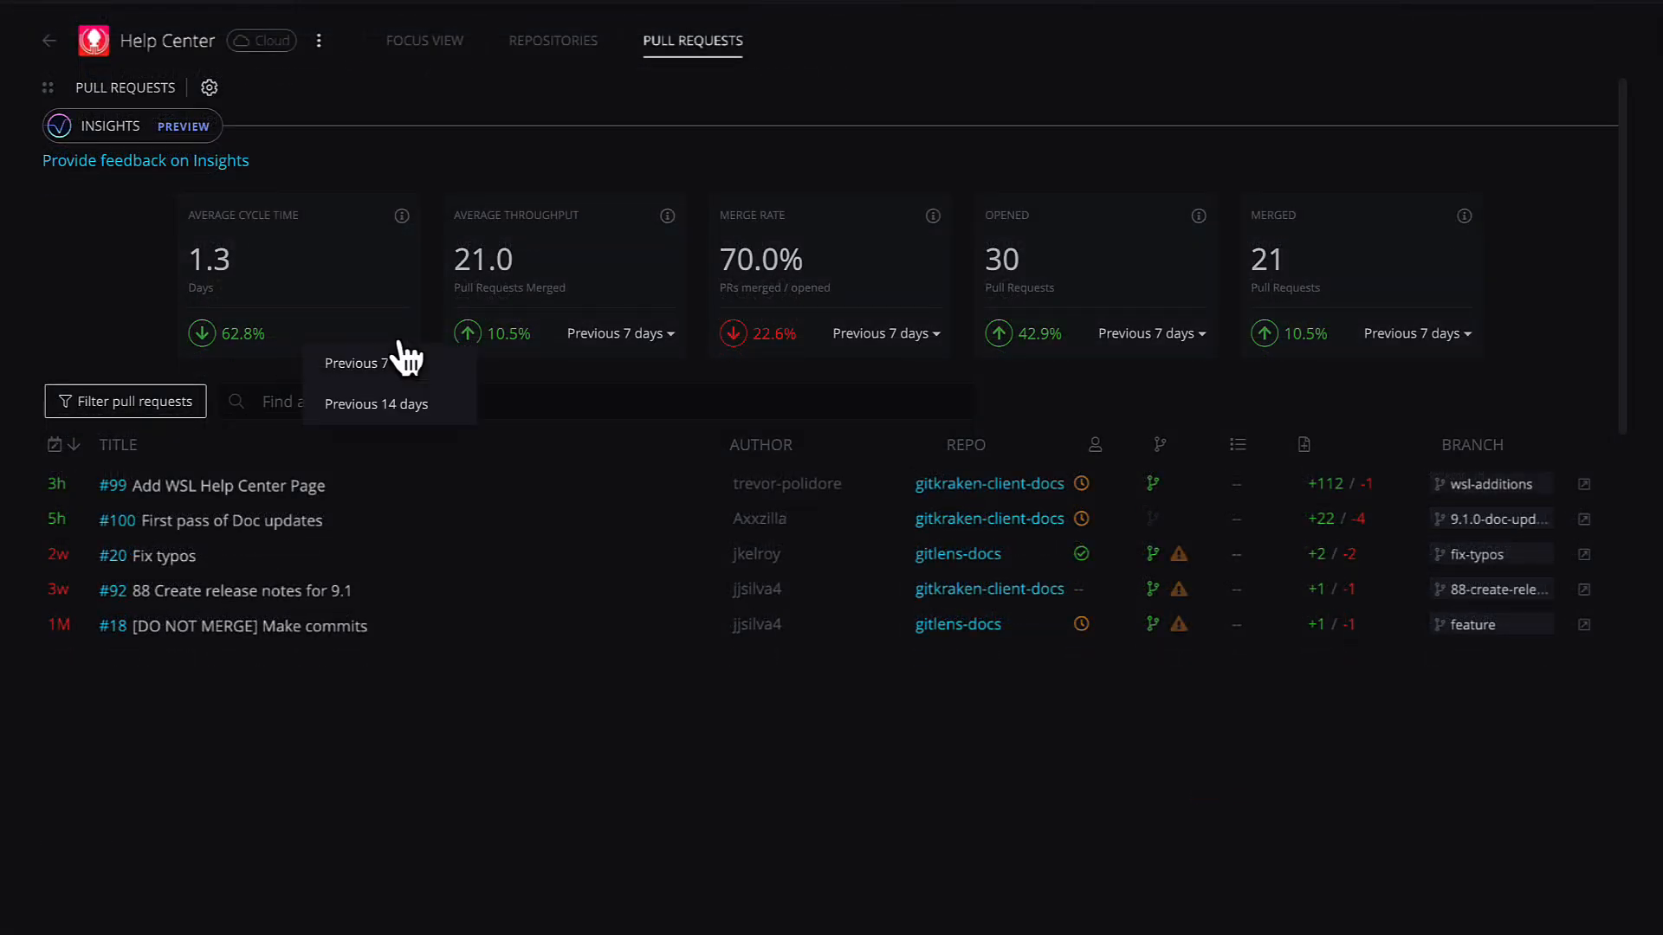
click(376, 404)
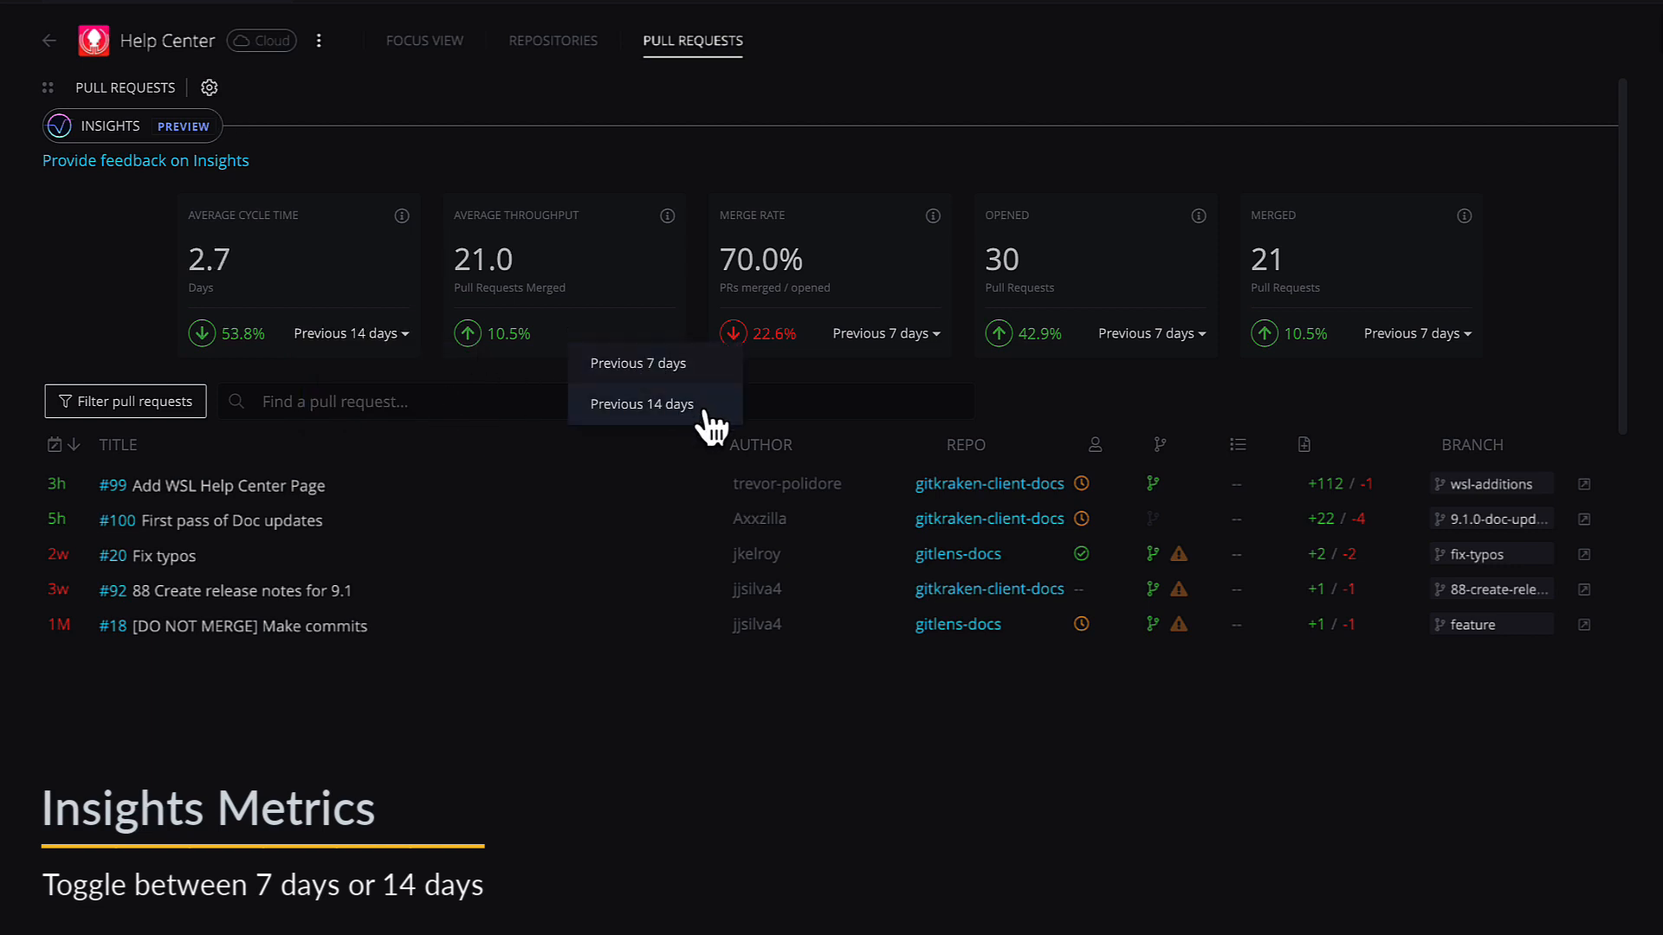
click(642, 403)
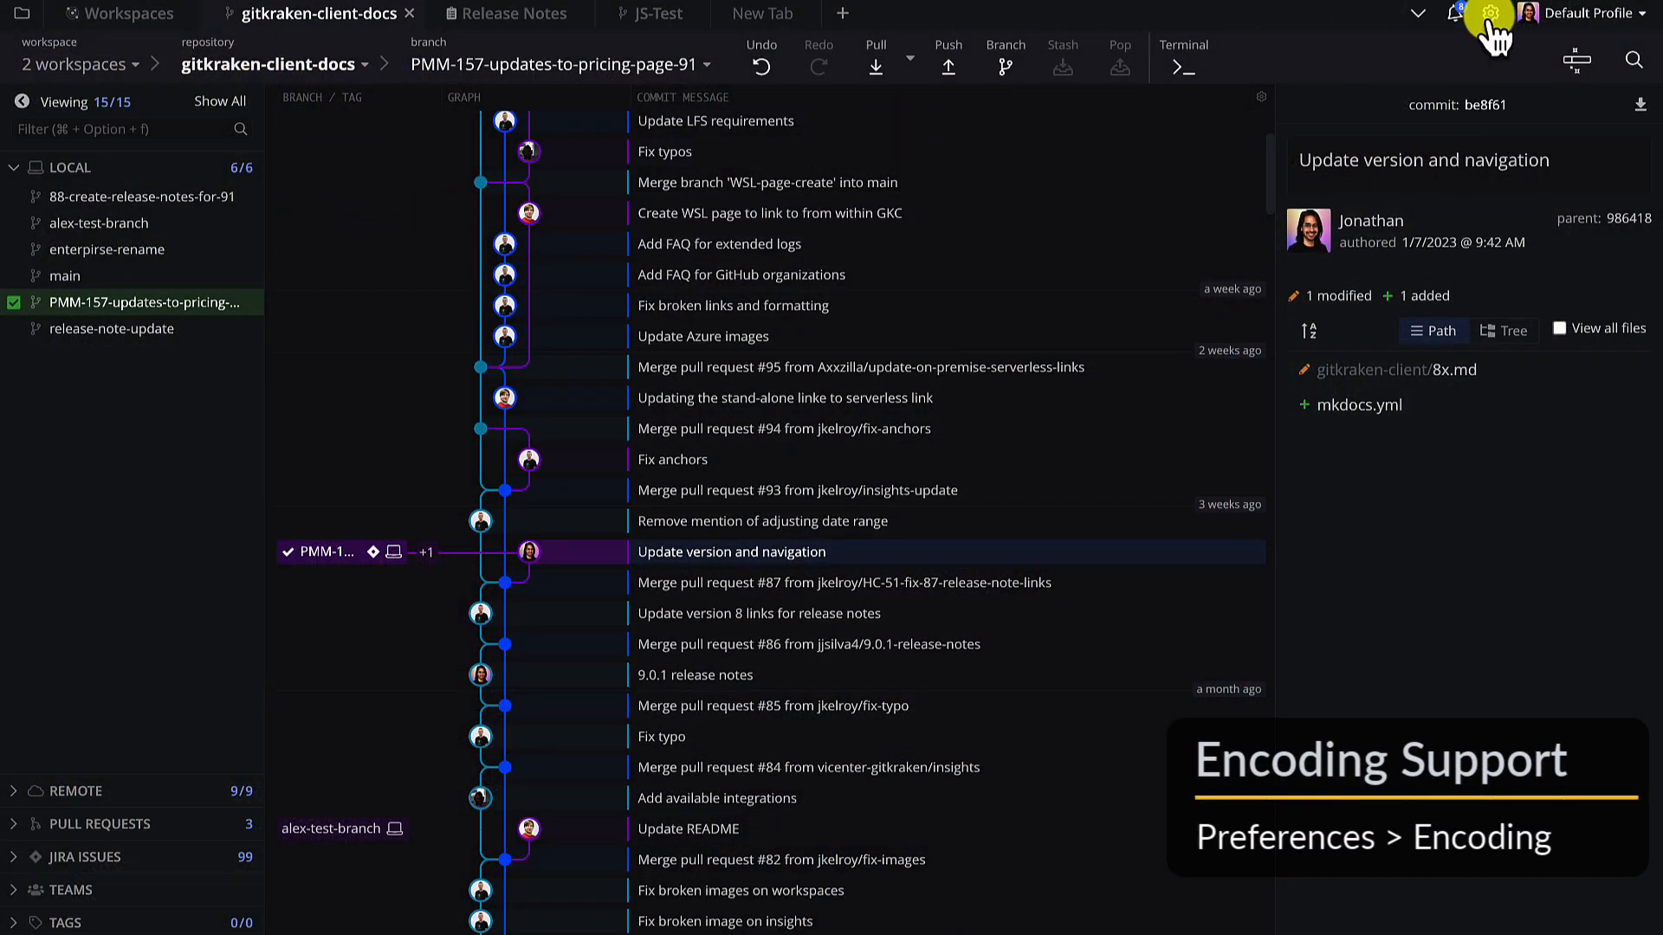
- Open Preferences and choose Encoding under Repo-Specific Preferences
click(1491, 13)
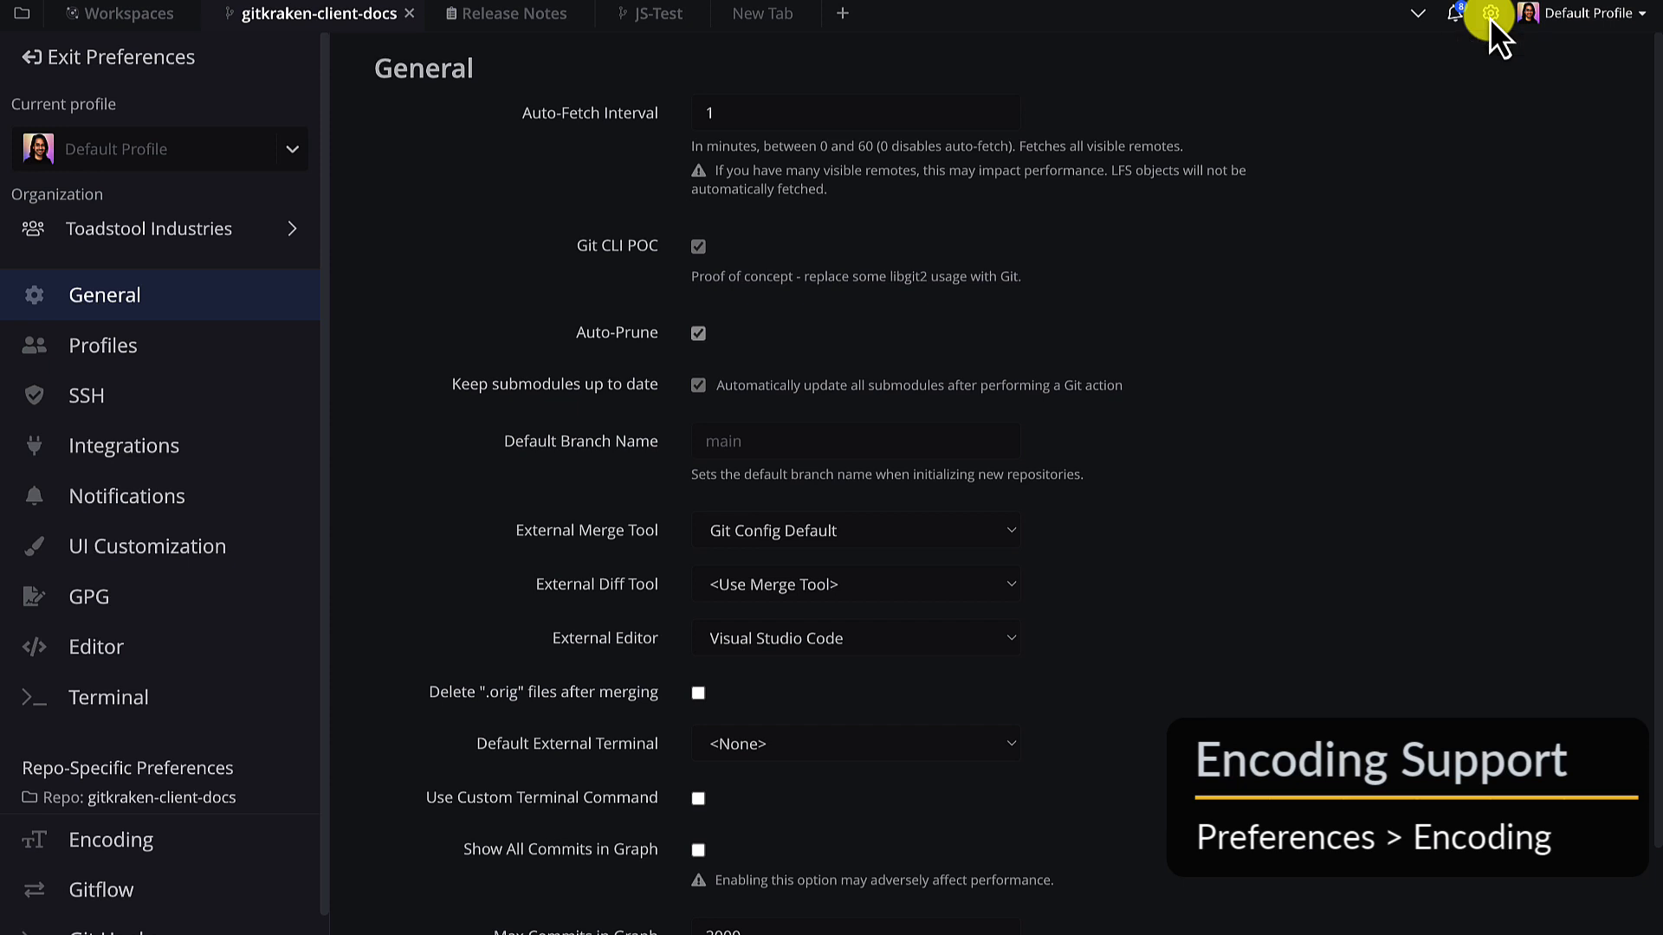
click(111, 840)
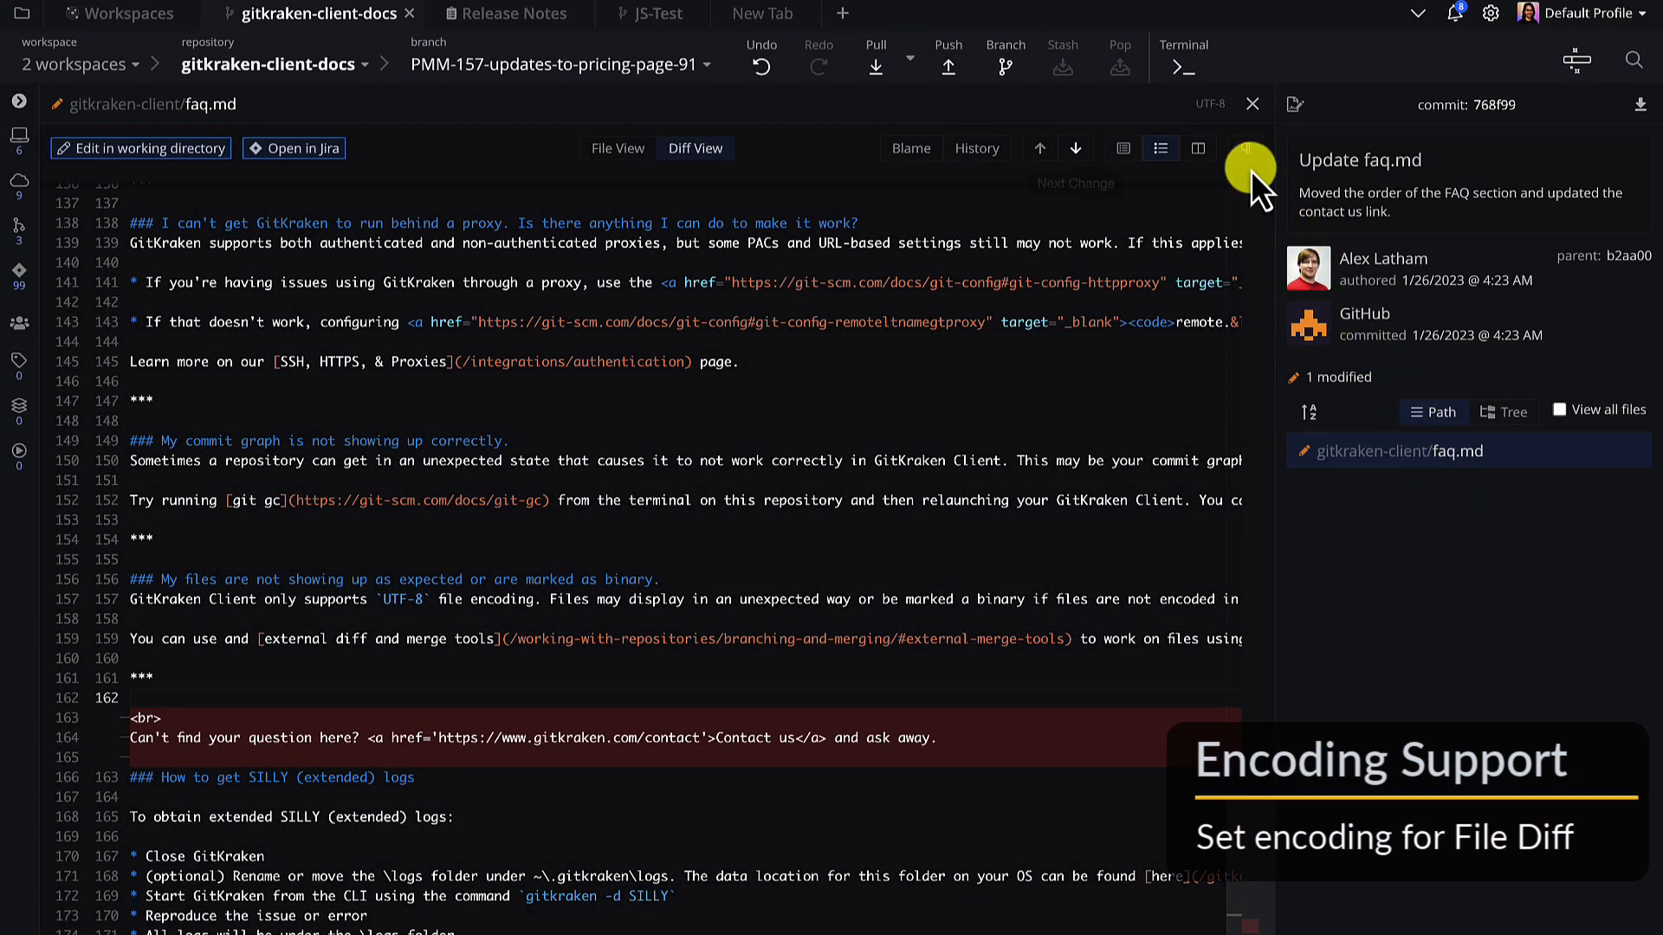
- Open the UTF-8 encoding dropdown on the faq.md diff and browse encodings
click(1209, 103)
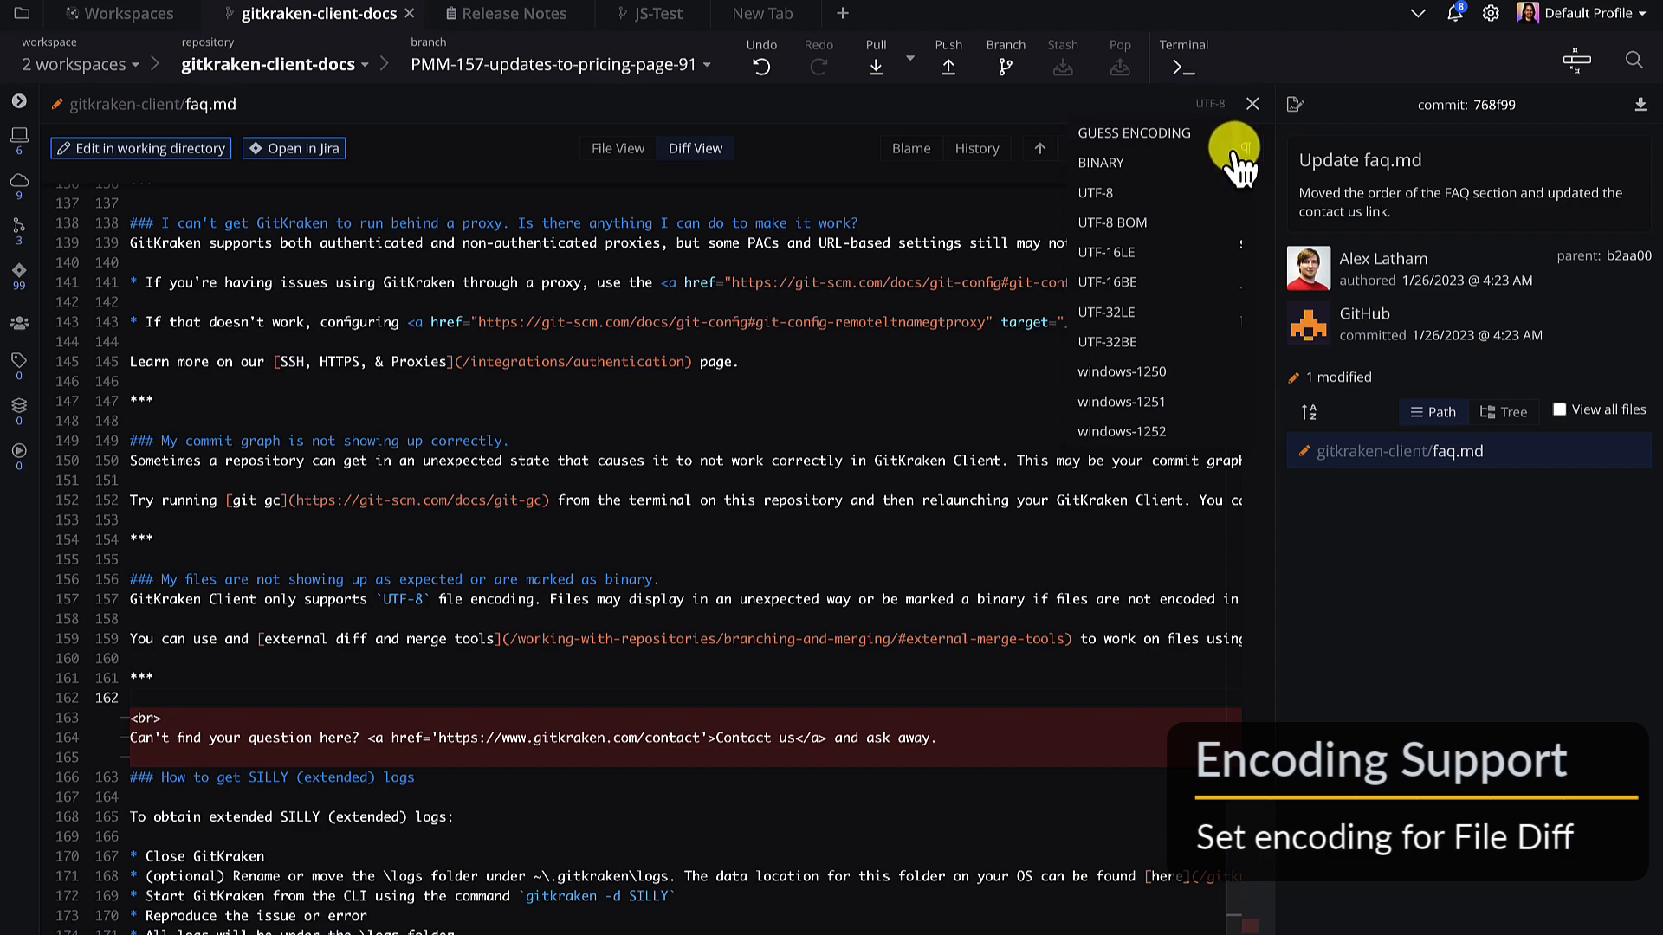
scroll(down, 3)
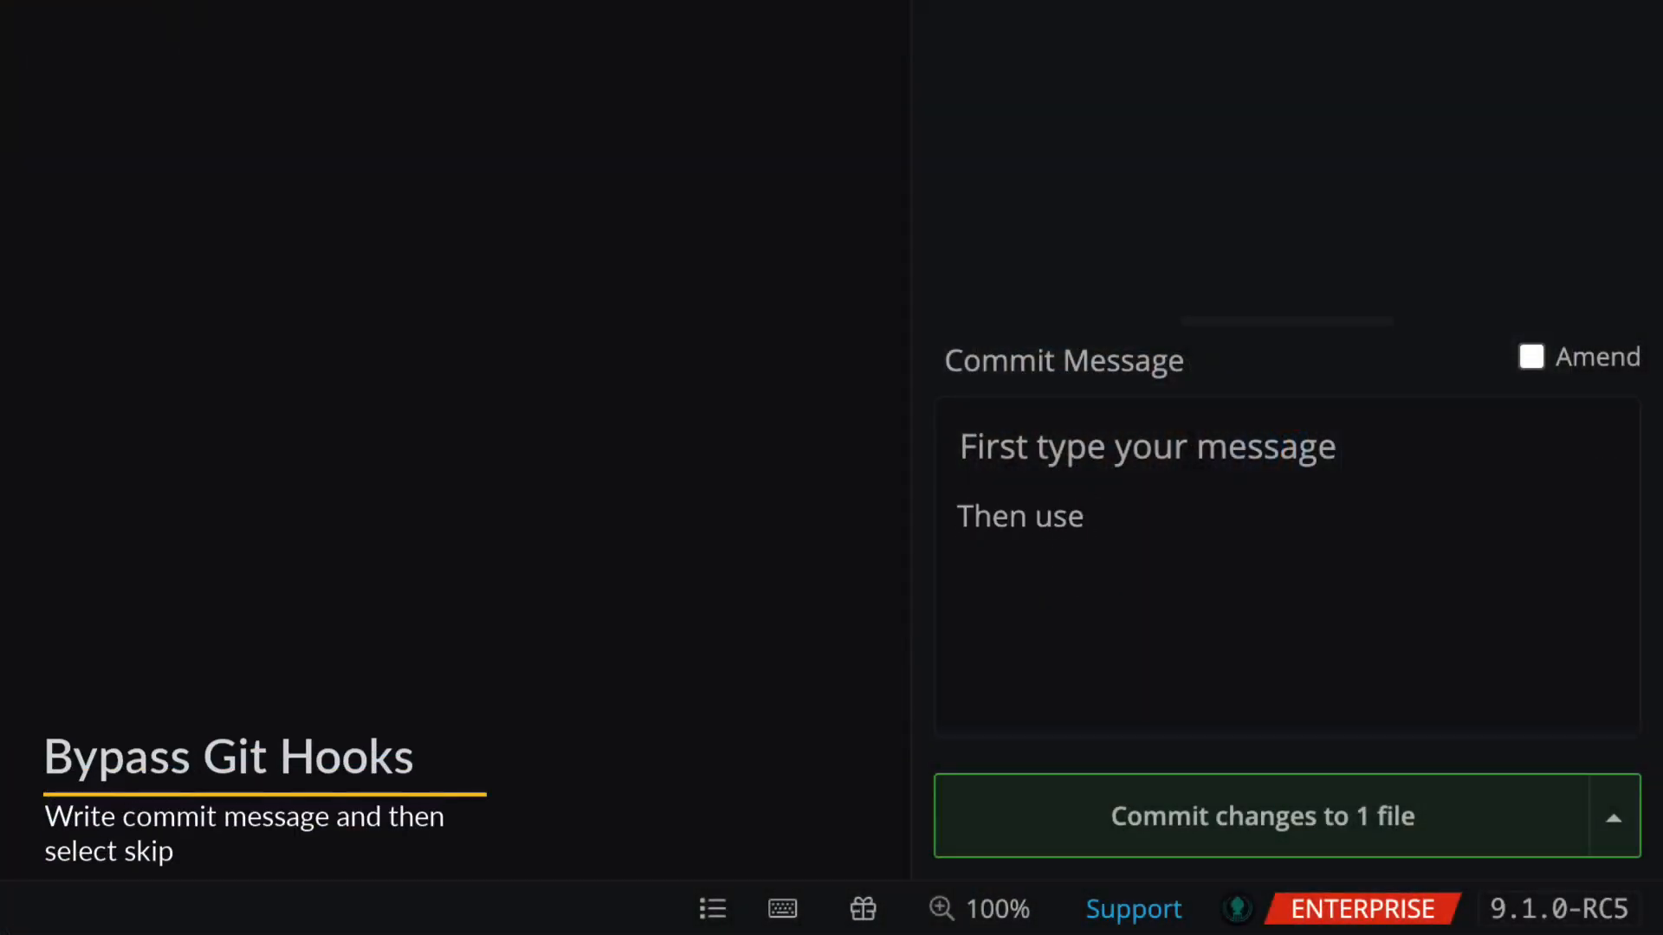
- Write a commit message about bypassing the Git Hook and show skip-hooks commit option
text(arrow to bypass th)
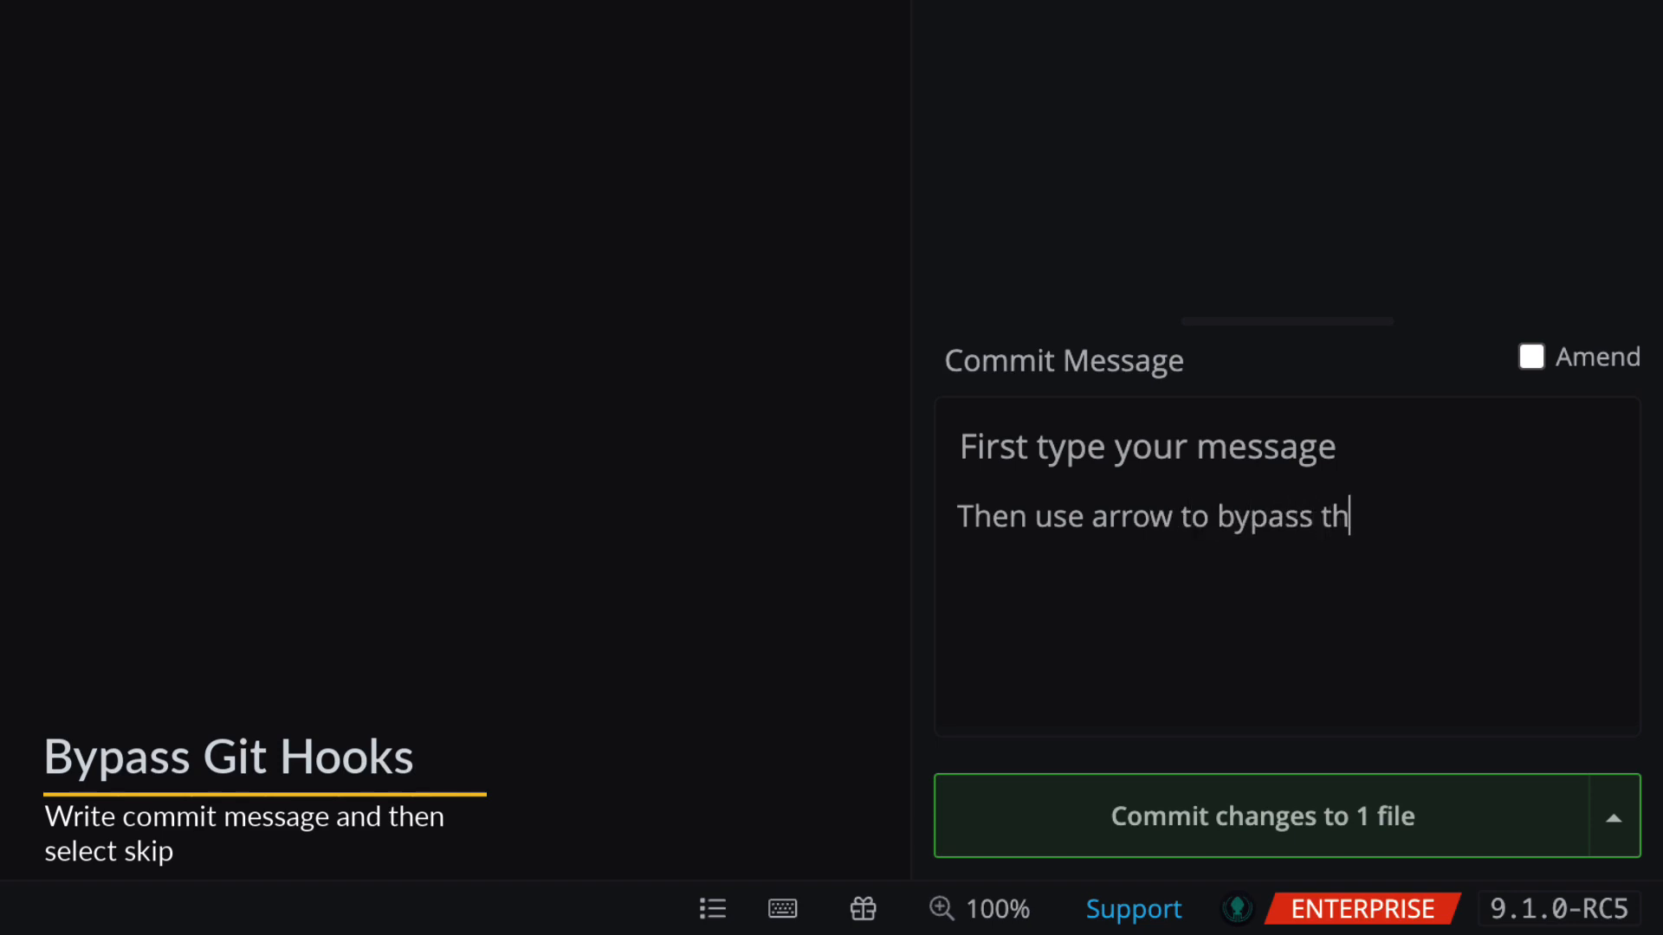
text(e Git Hook)
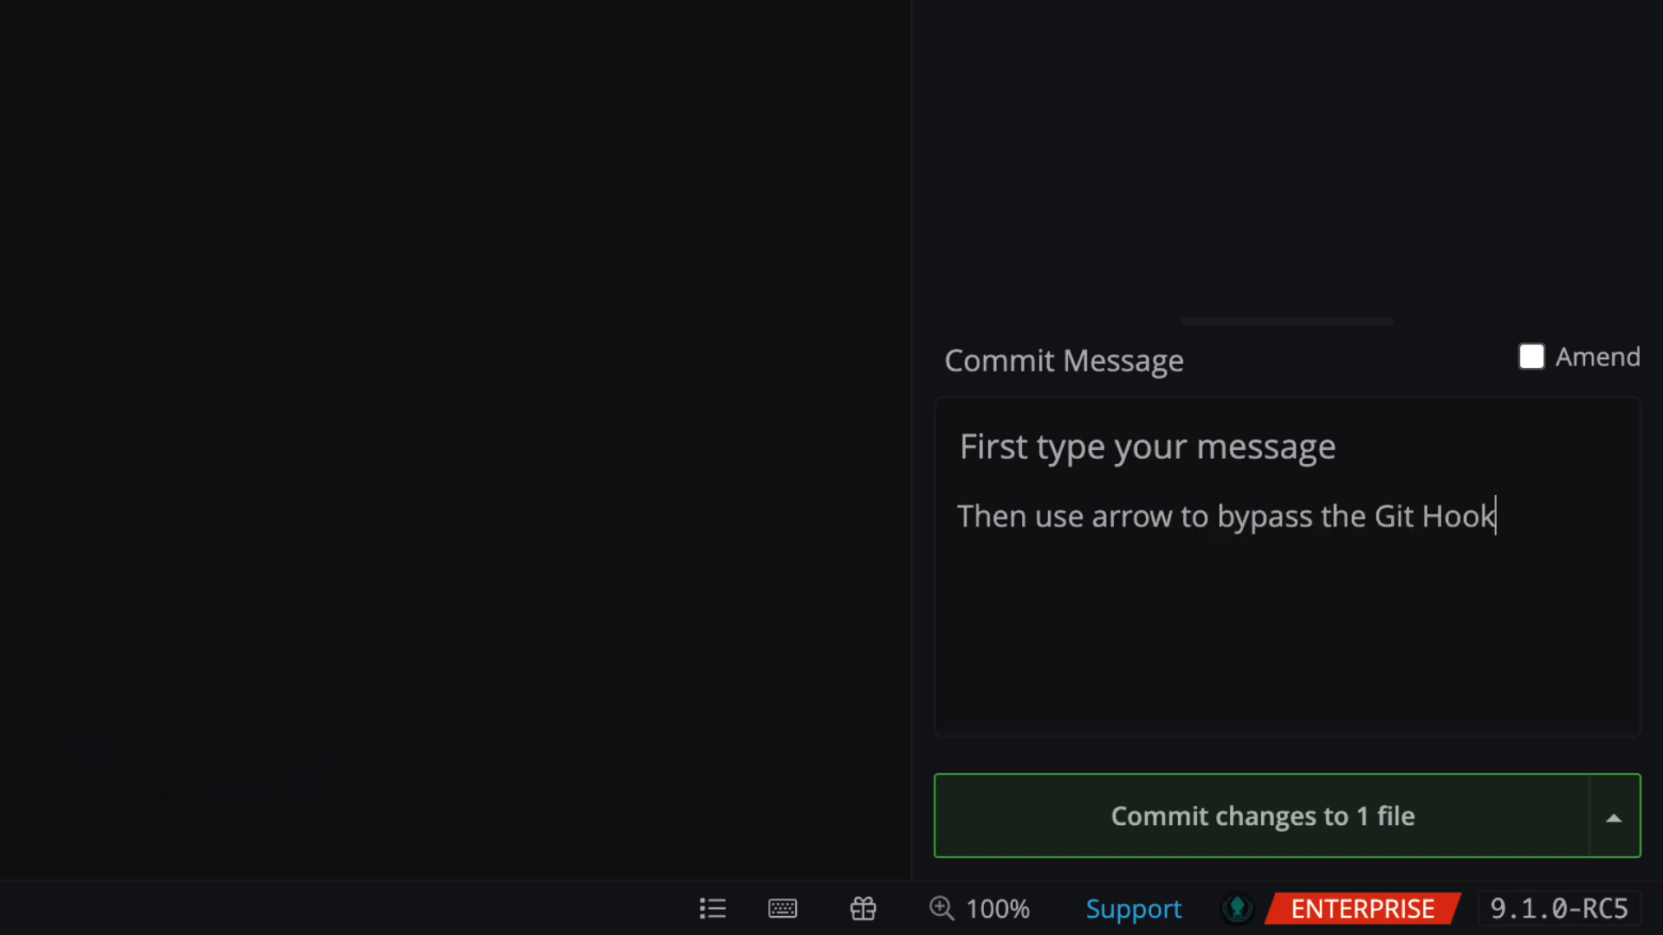
click(1614, 816)
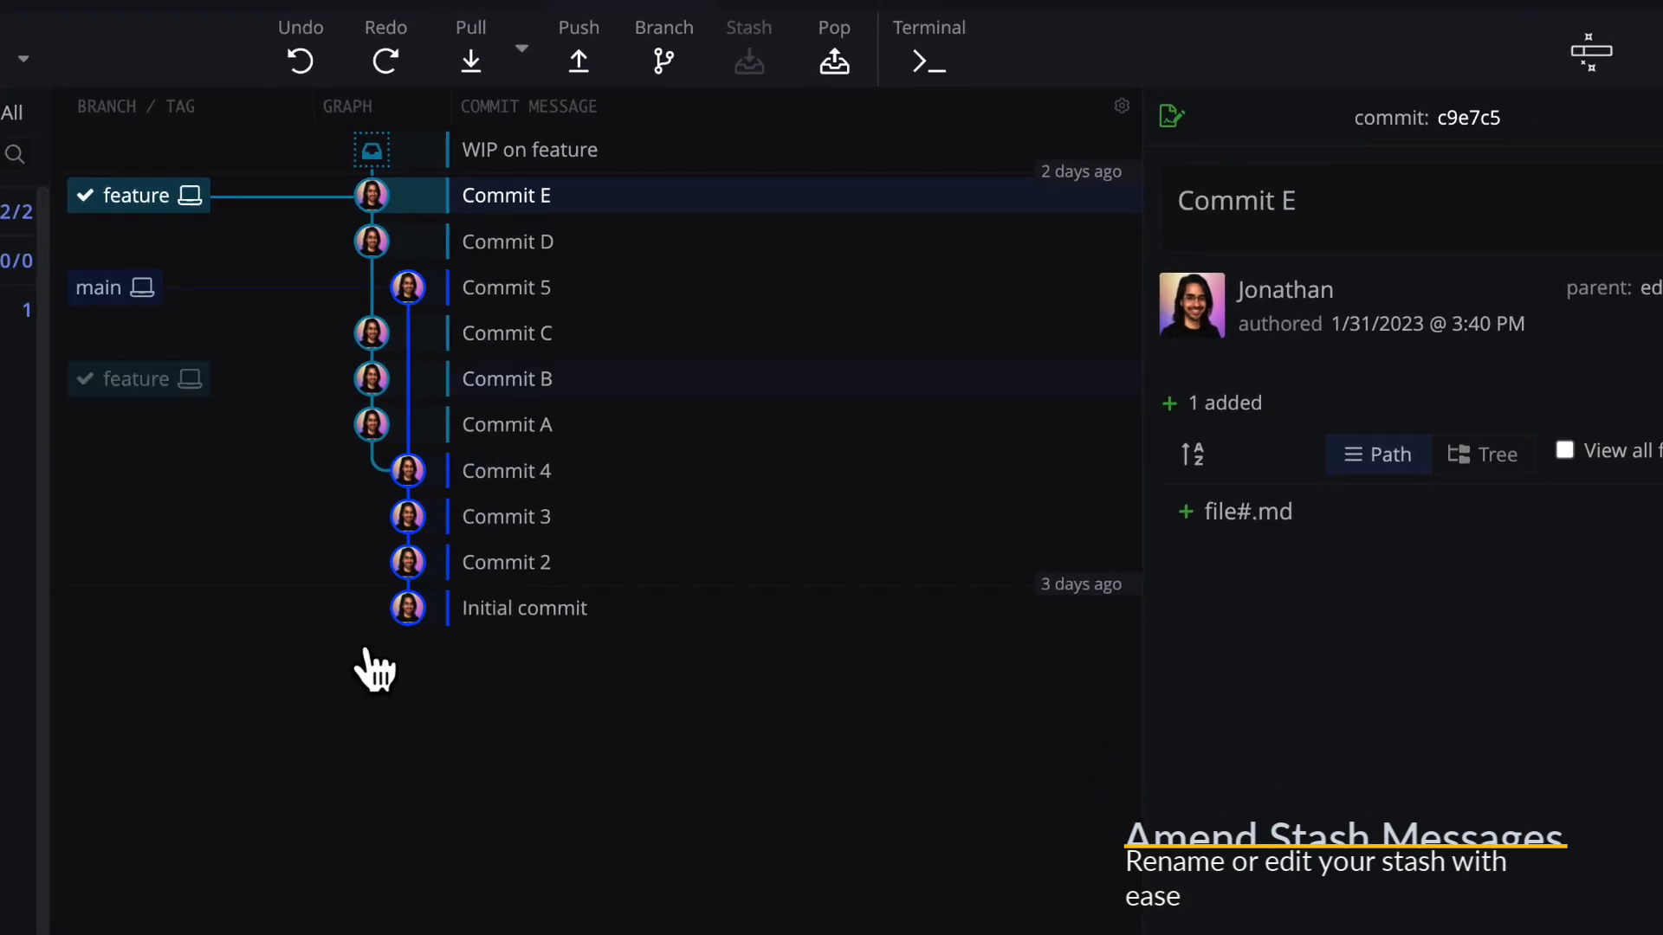
- Edit the WIP on feature stash message, then show the renamed stash's actions
right_click(529, 149)
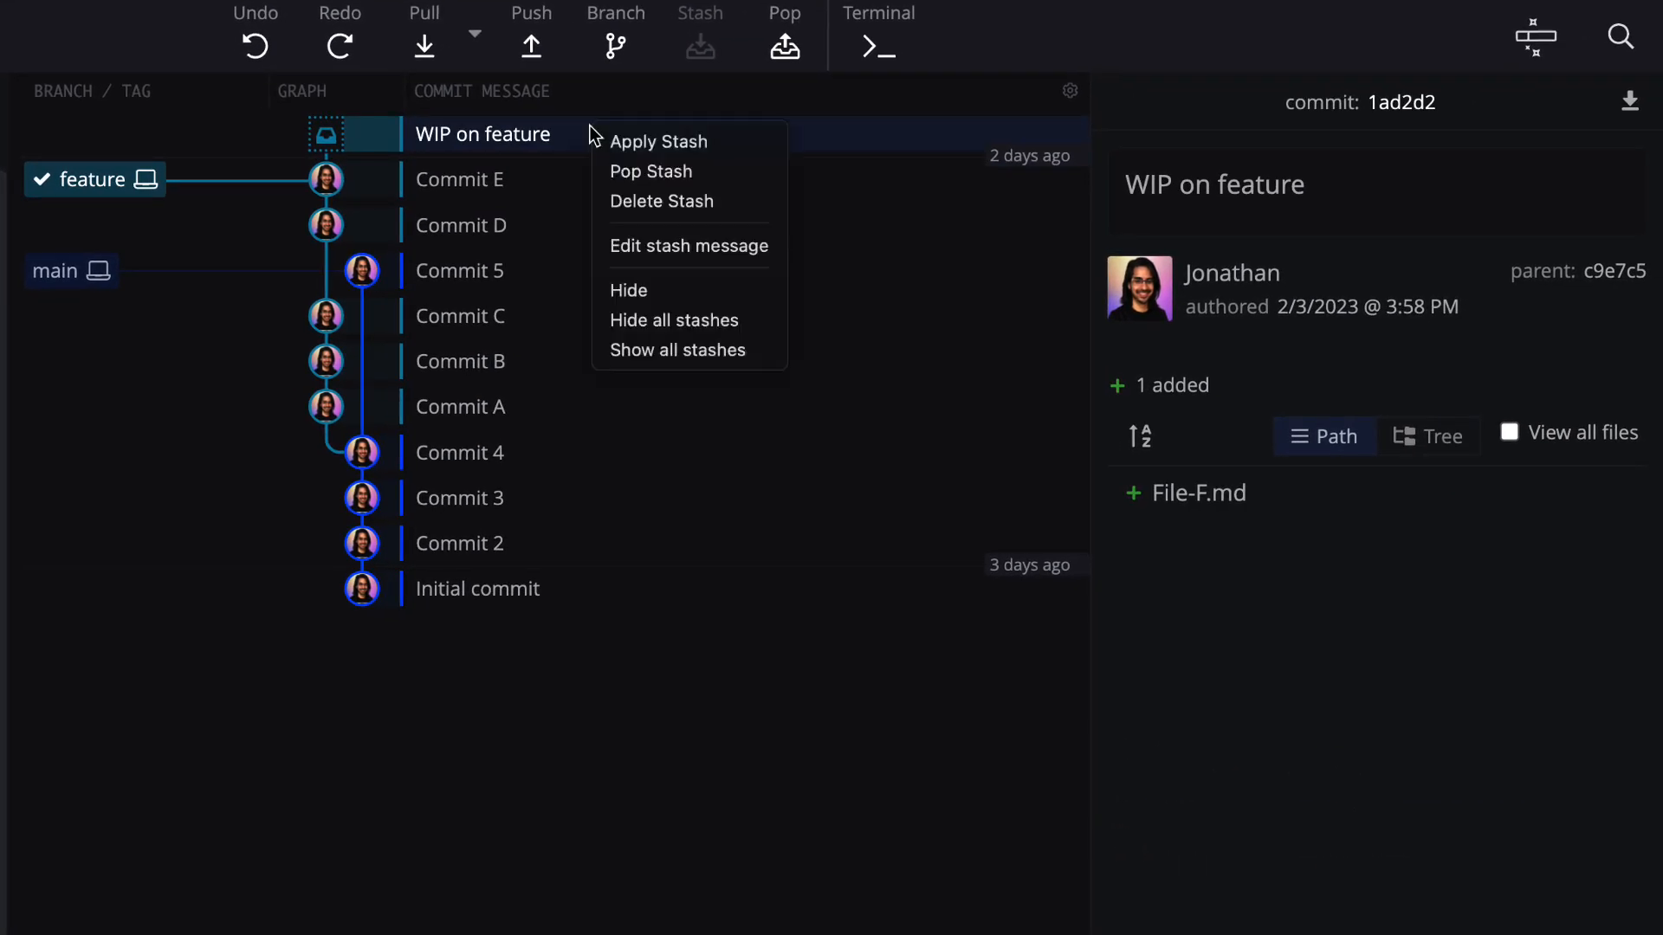
mouse_move(688, 246)
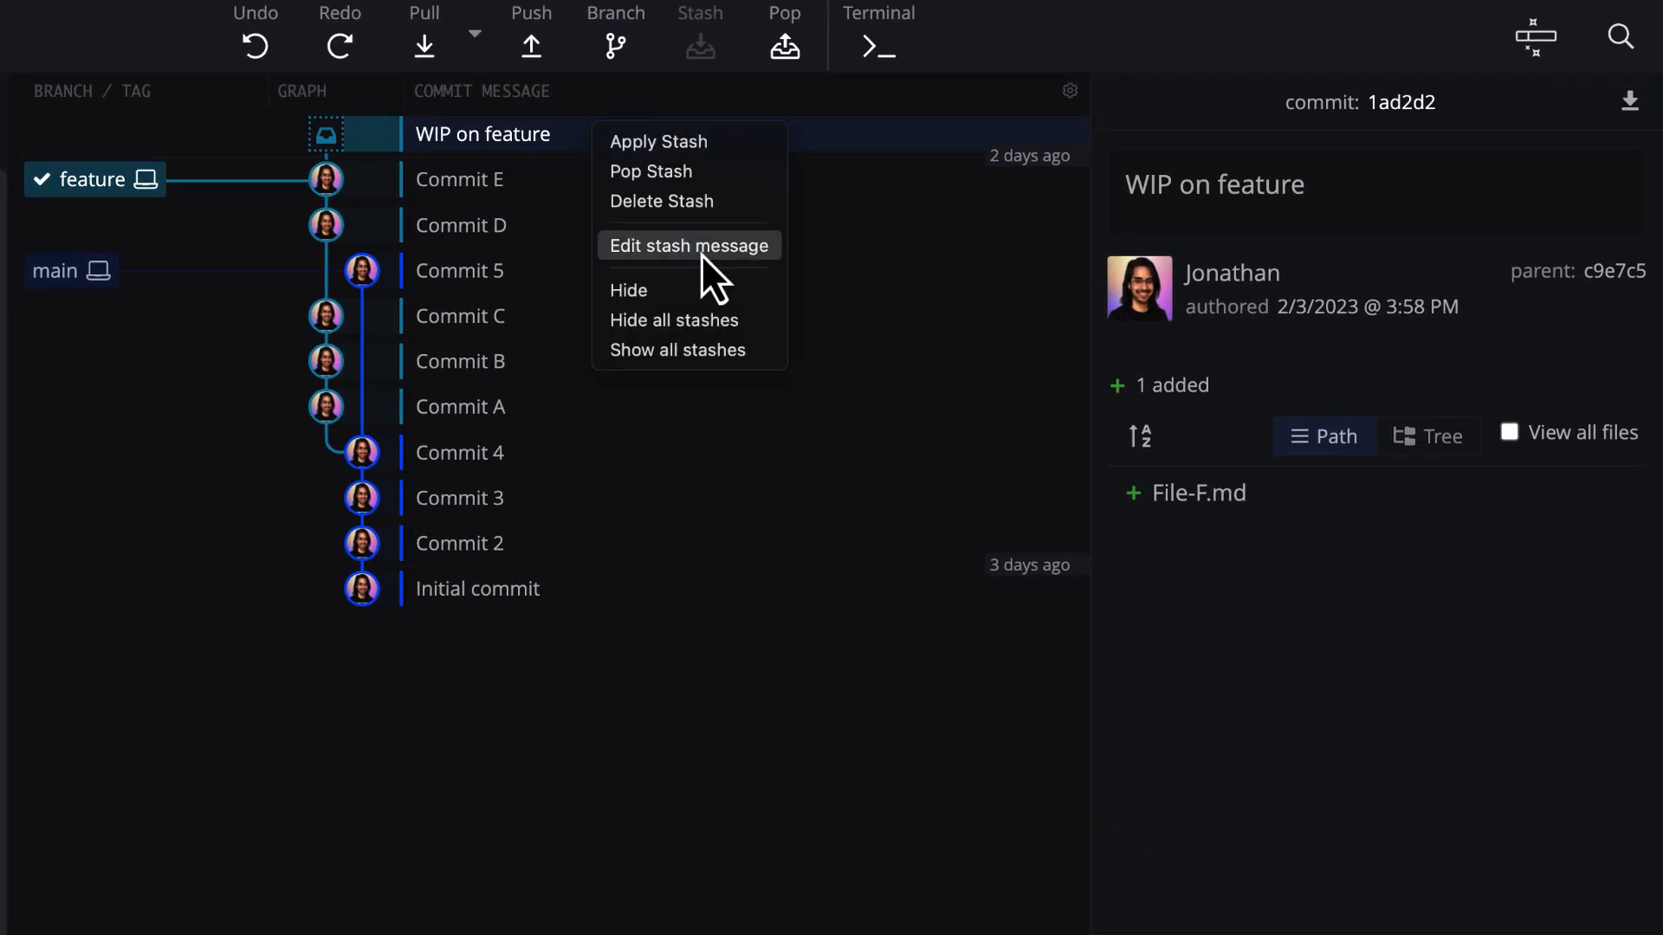
click(688, 246)
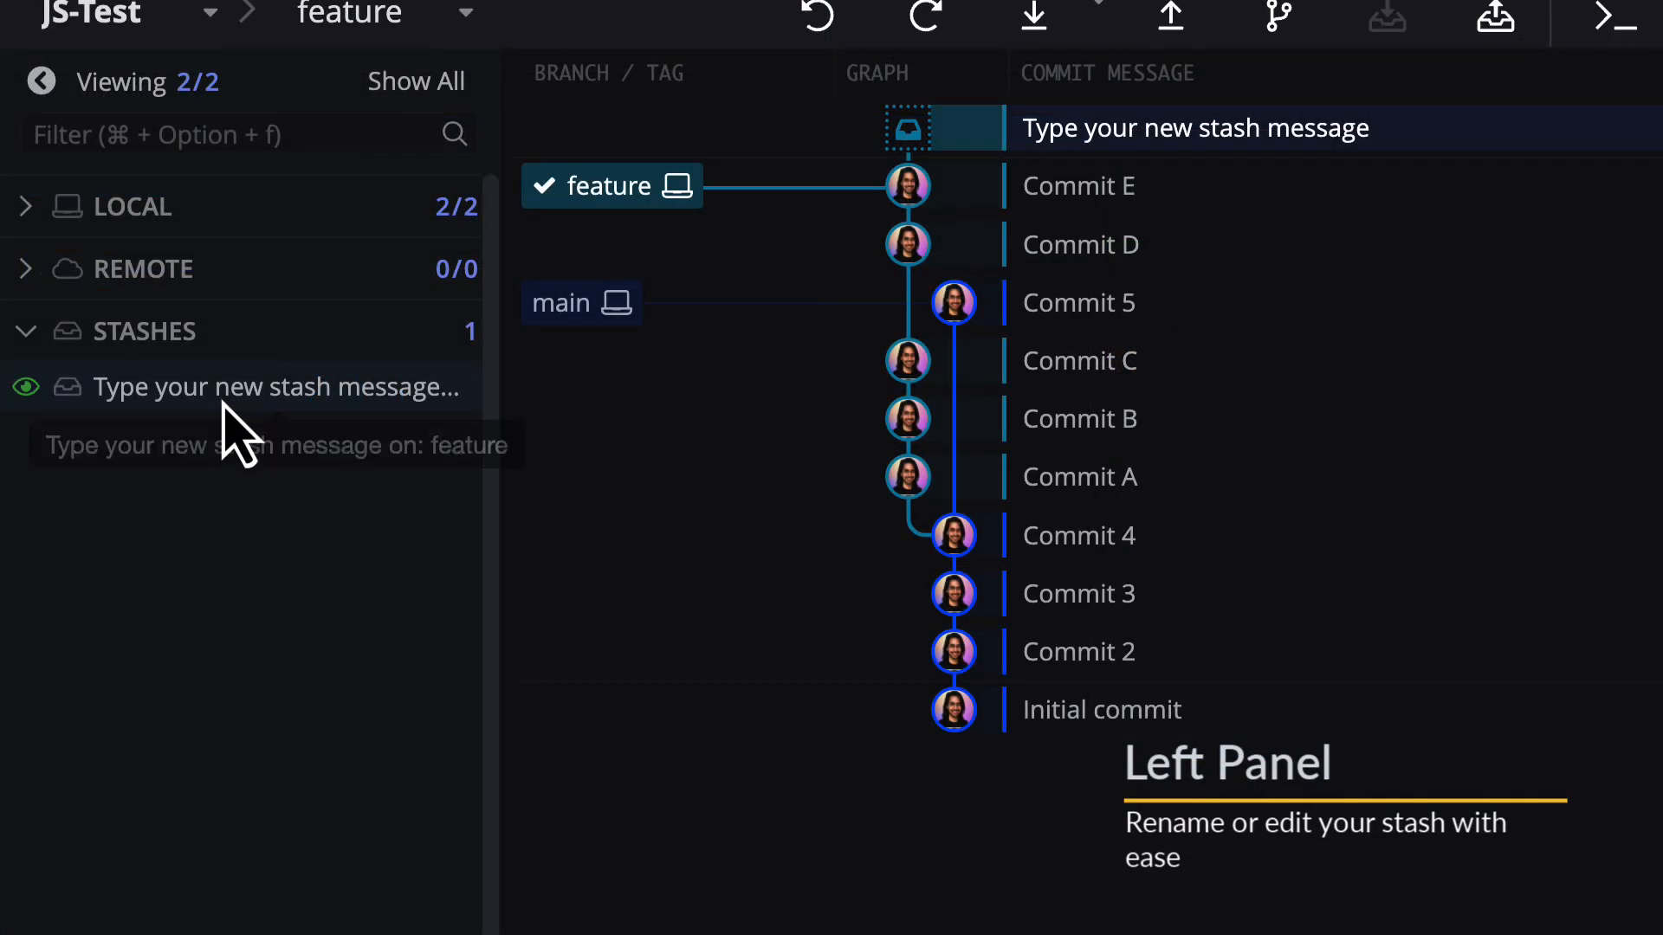
right_click(259, 388)
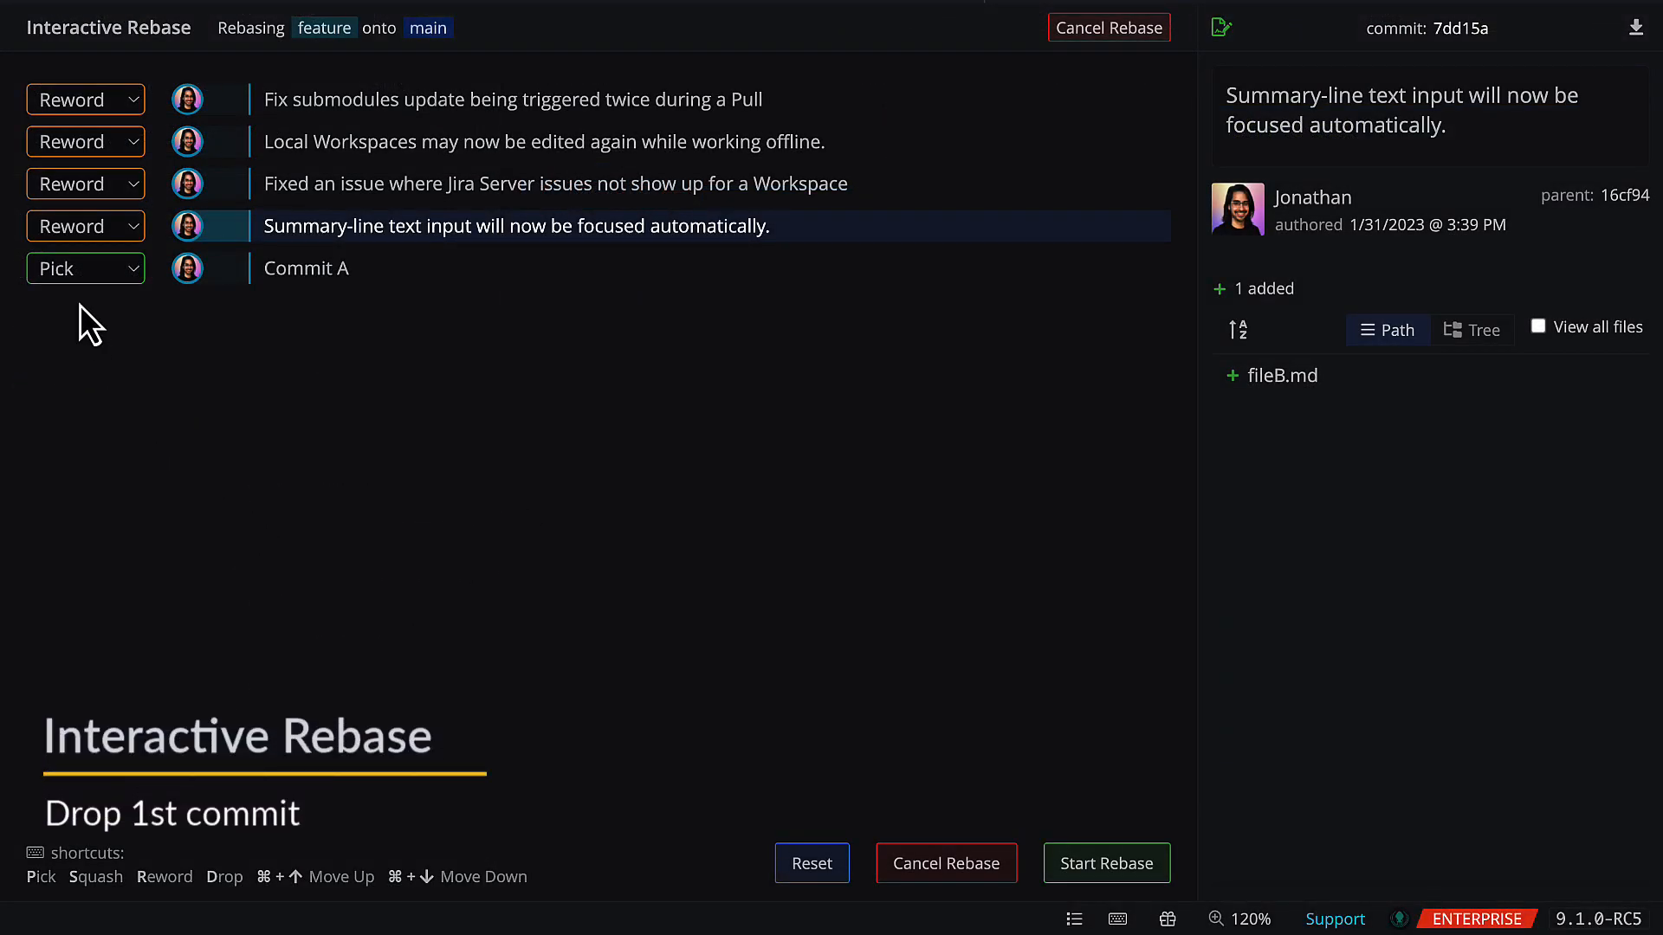
- Set Commit A's rebase action to Drop
click(85, 268)
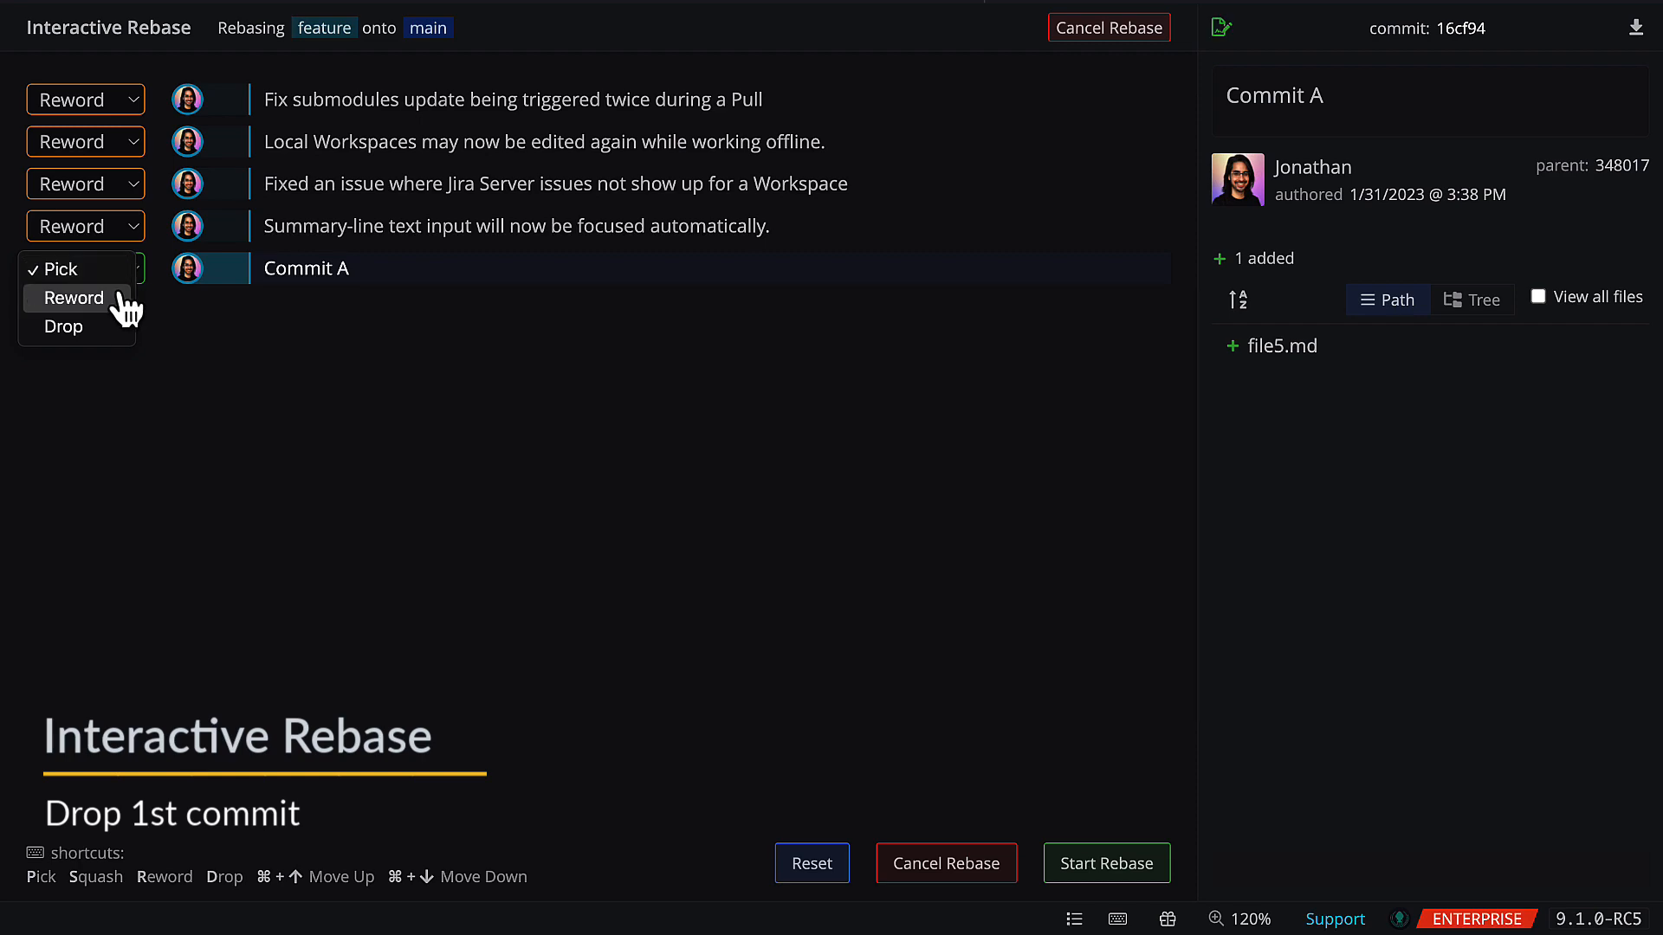
click(62, 327)
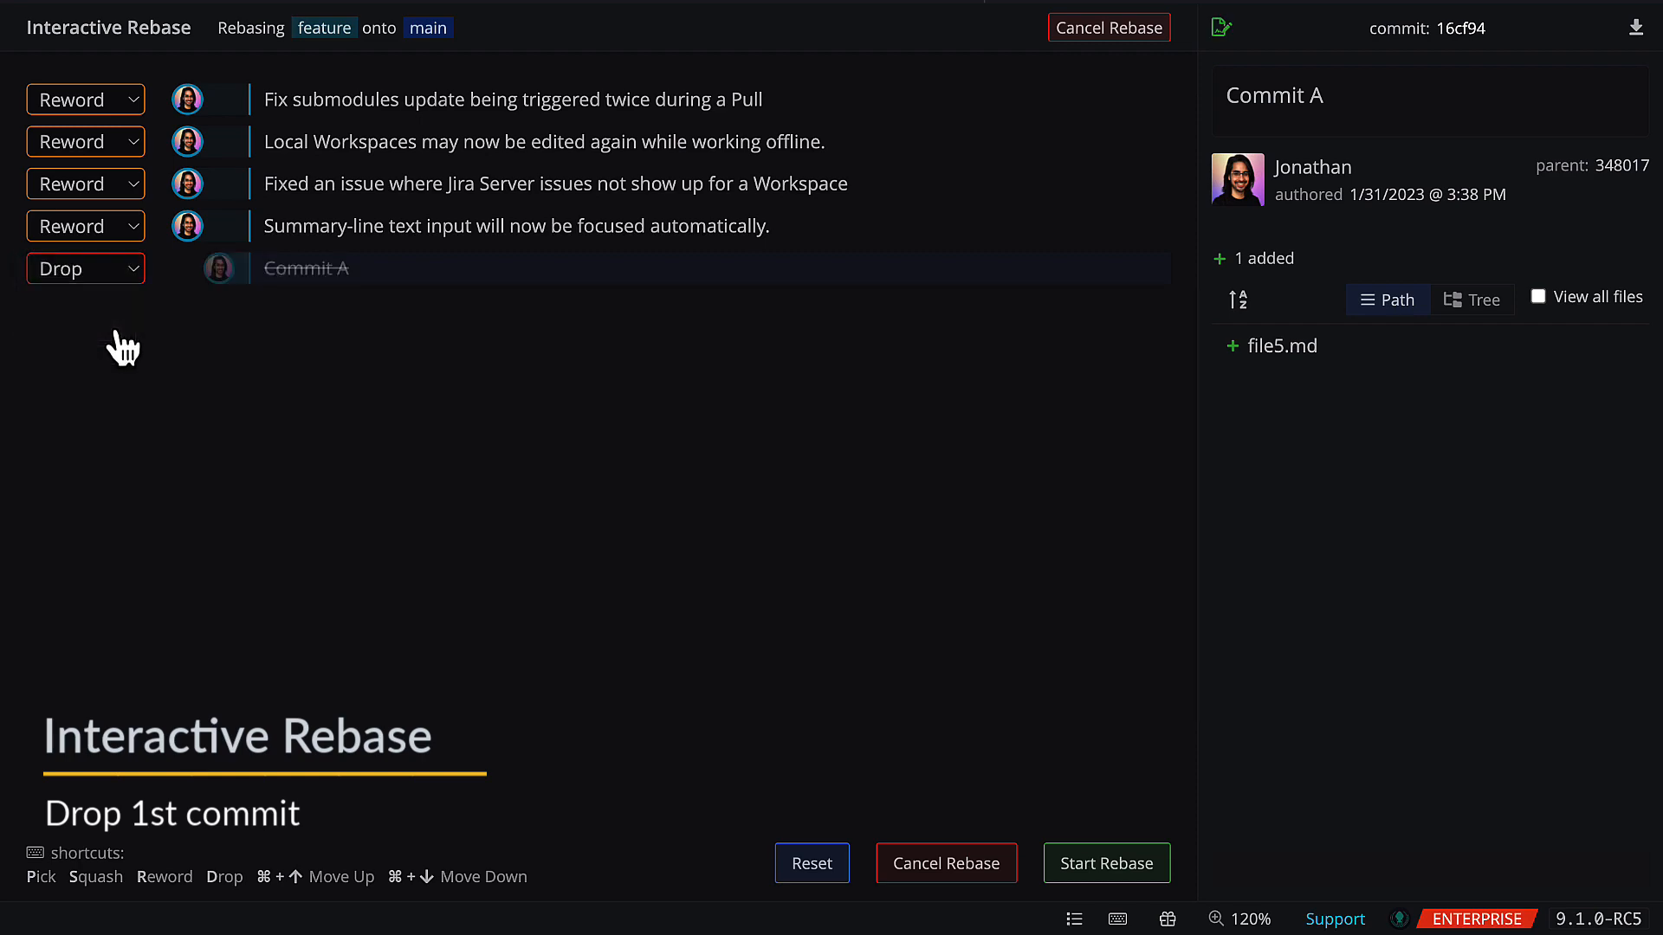